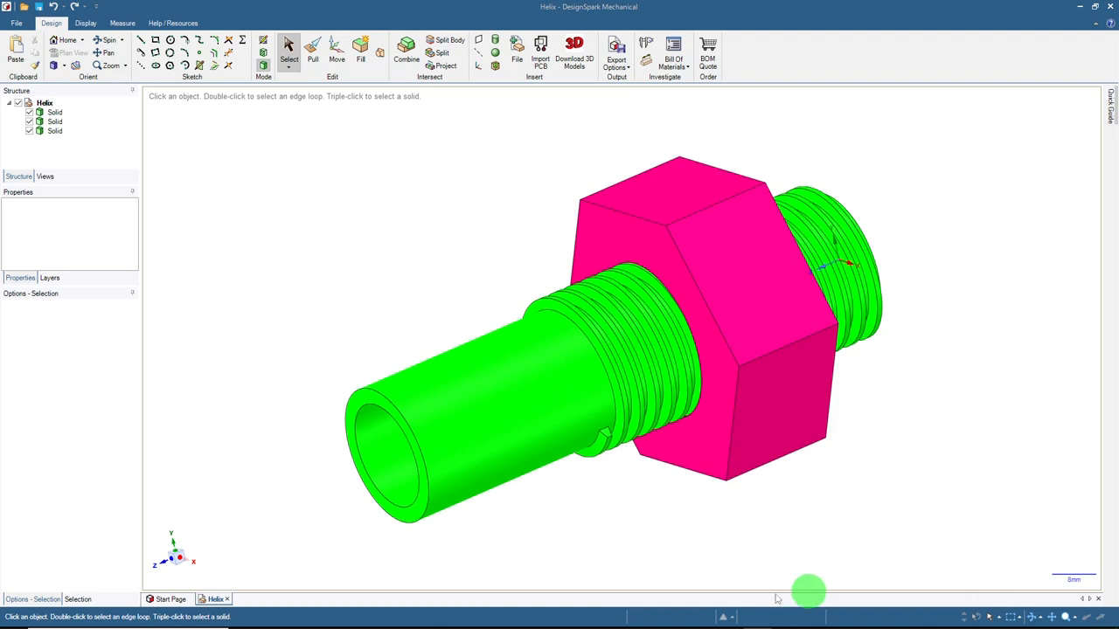
- Show the central axis line through the screw and nut
click(638, 350)
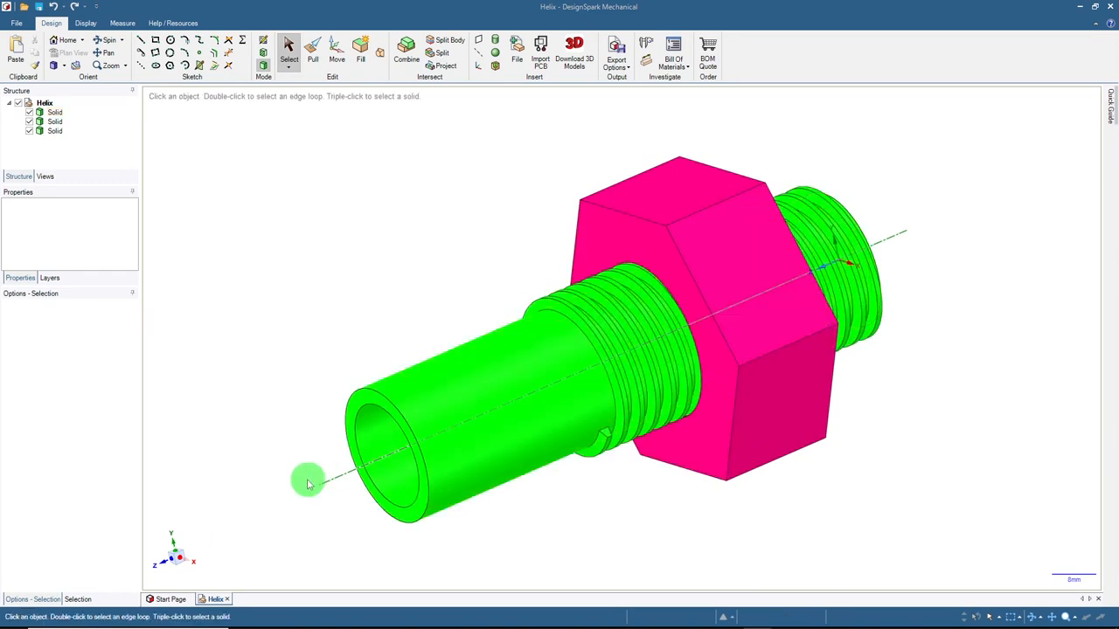
mouse_move(178, 560)
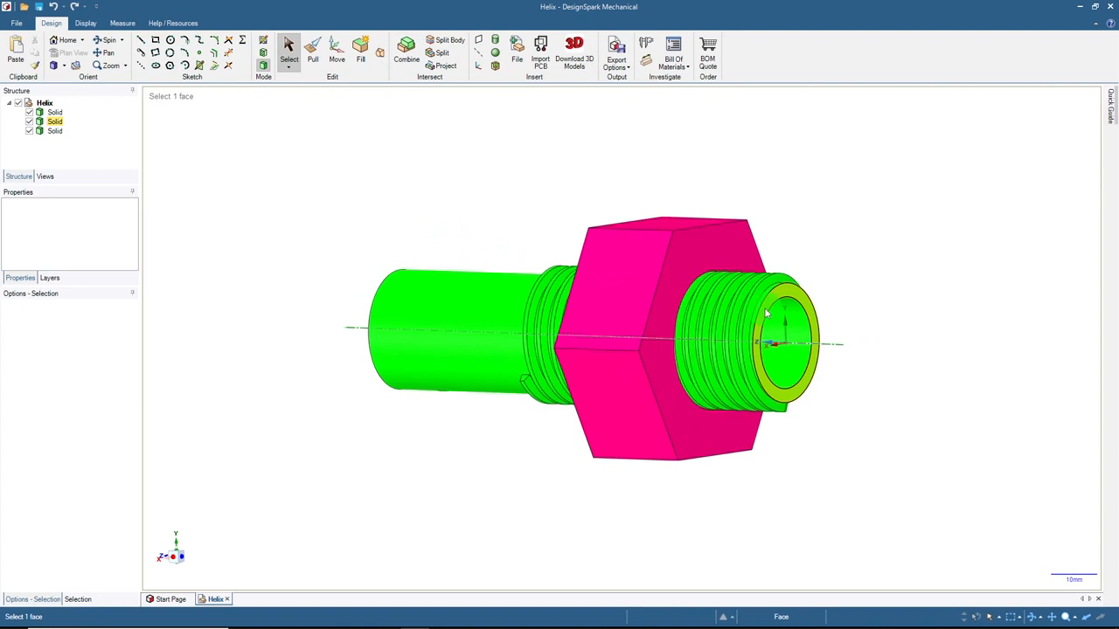
- Sketch a line on the screw's end face from the centre to the outer radius
click(782, 341)
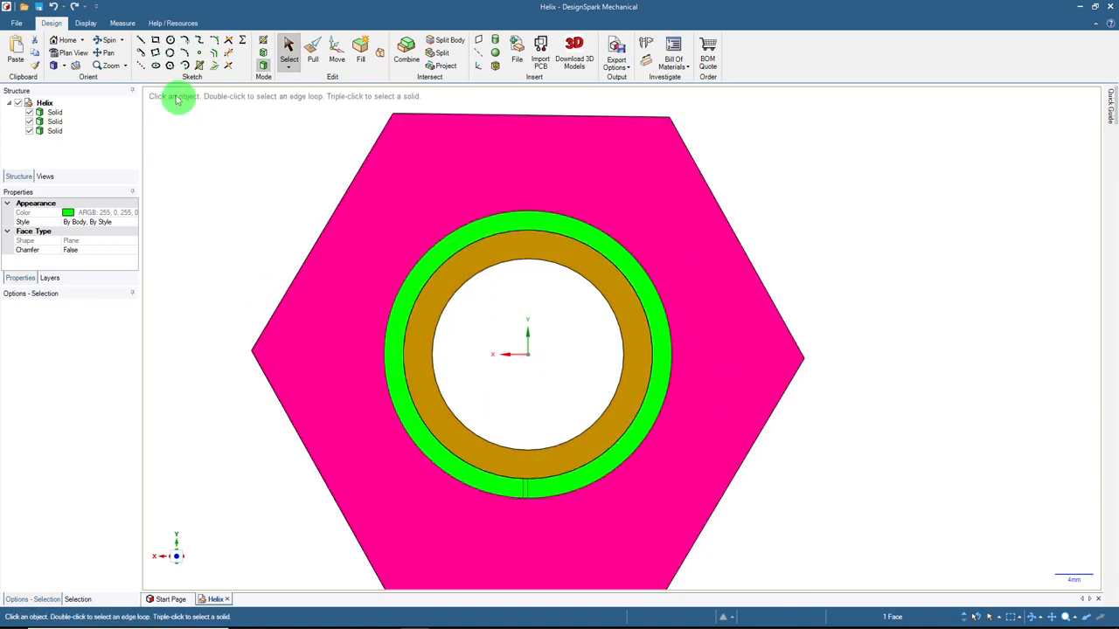
click(139, 41)
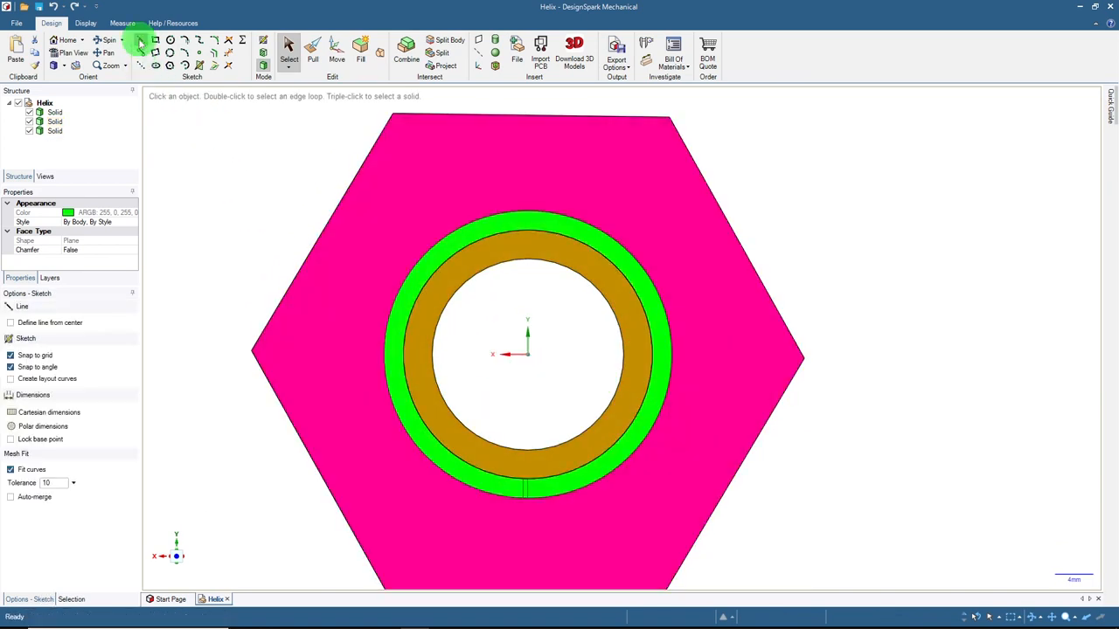
click(141, 41)
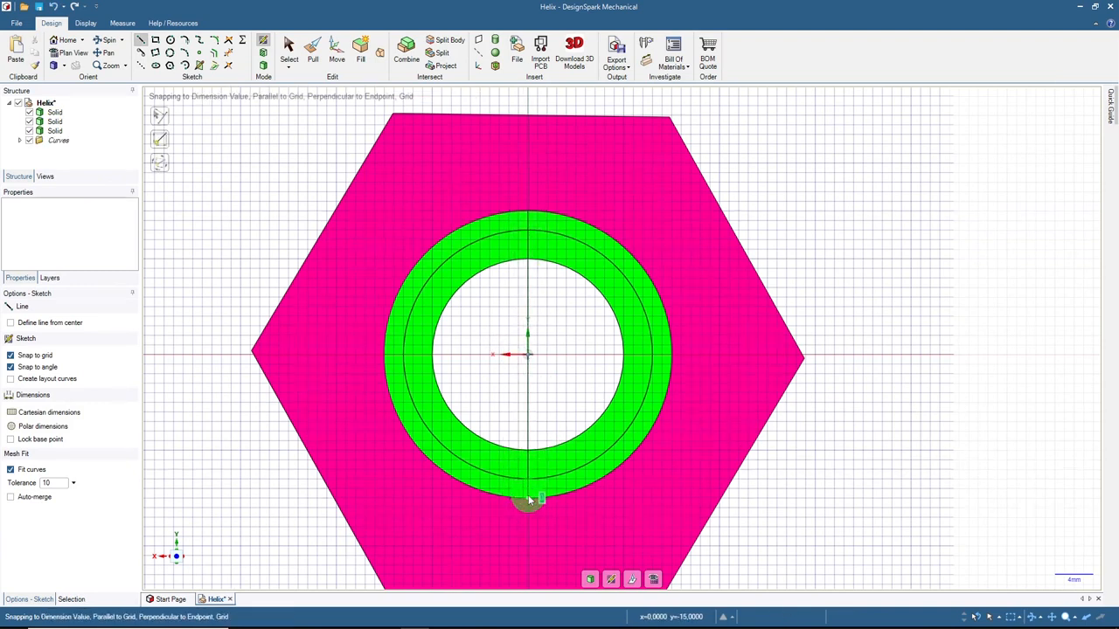
drag(529, 485, 257, 467)
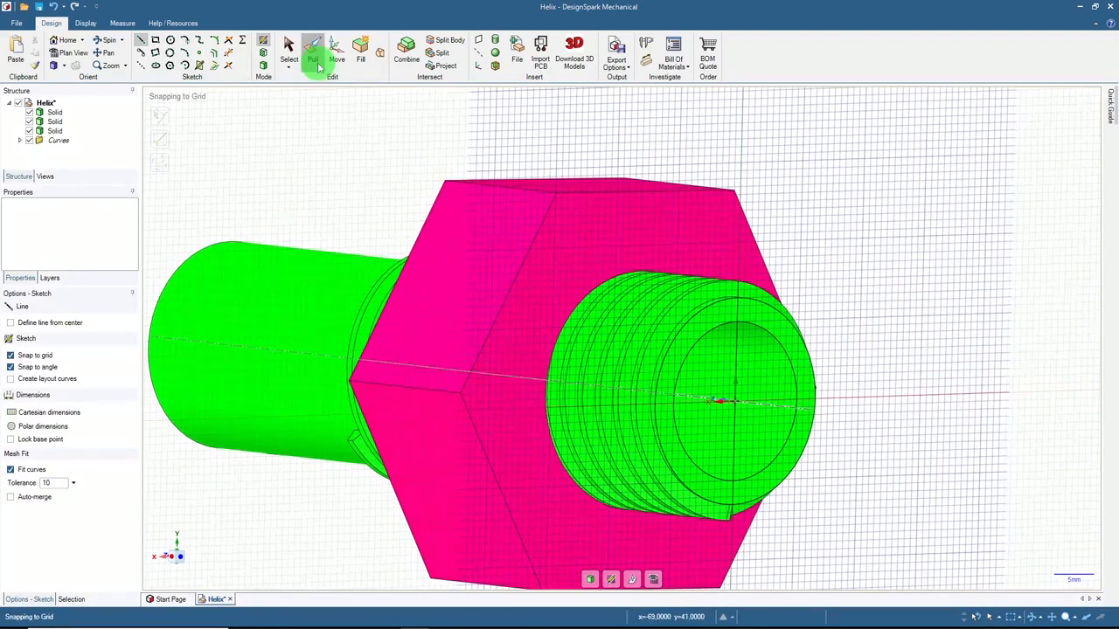
- Select the sketched edge with the Pull tool
click(313, 51)
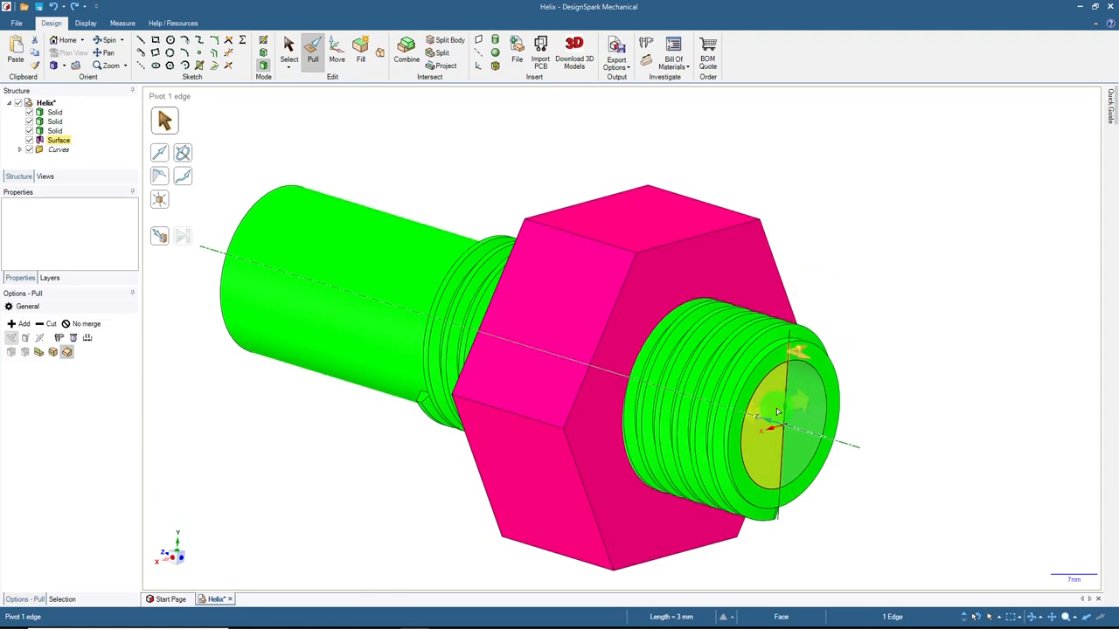
click(778, 411)
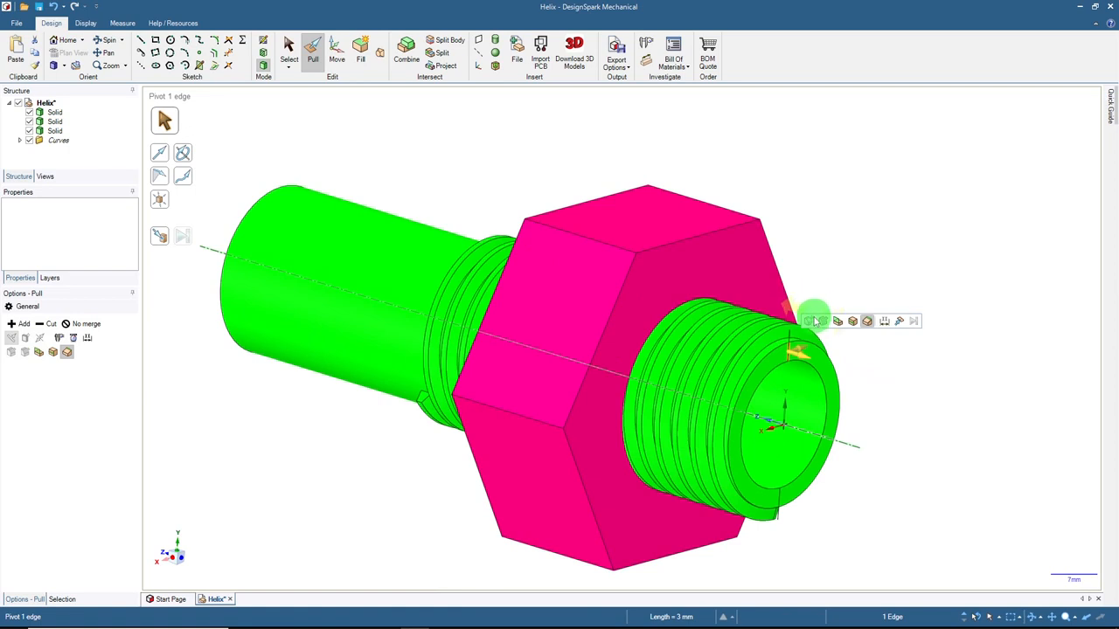
mouse_move(813, 319)
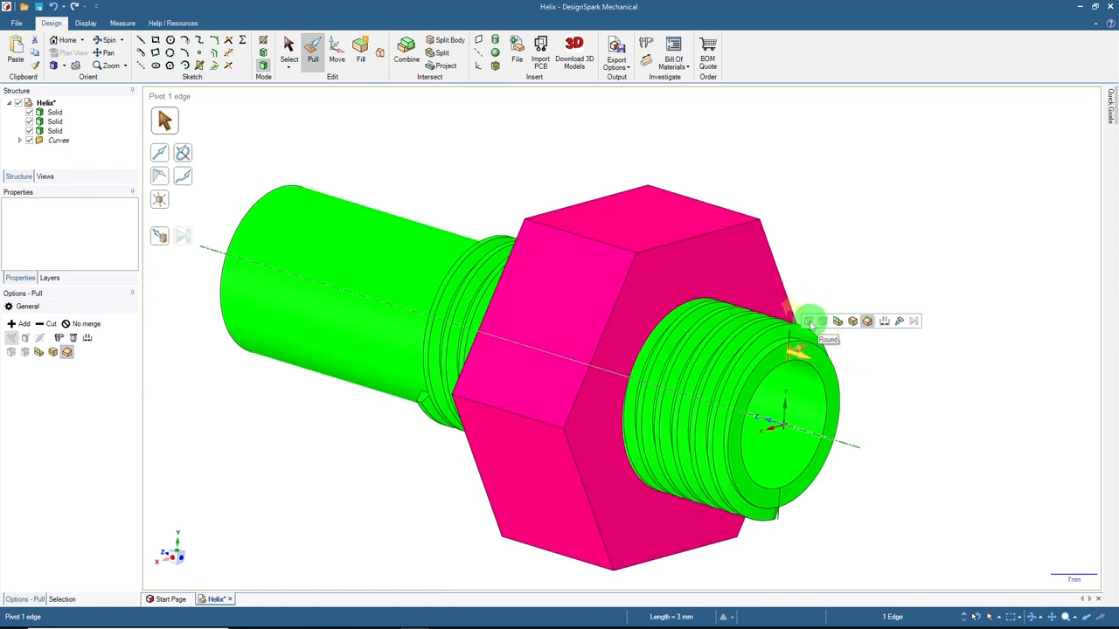
mouse_move(809, 289)
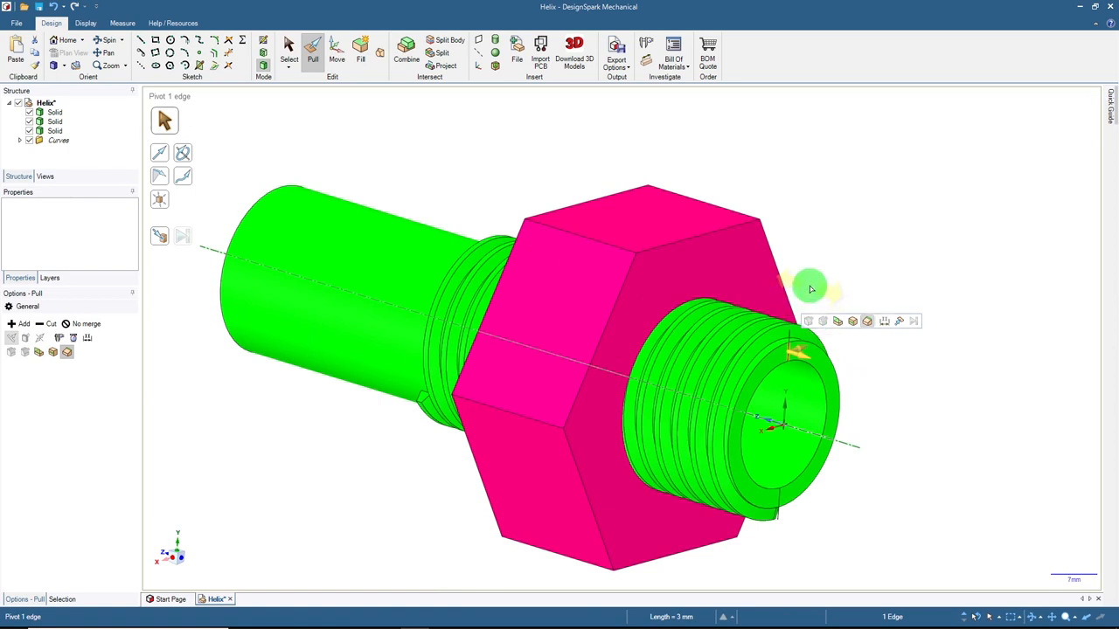
mouse_move(837, 320)
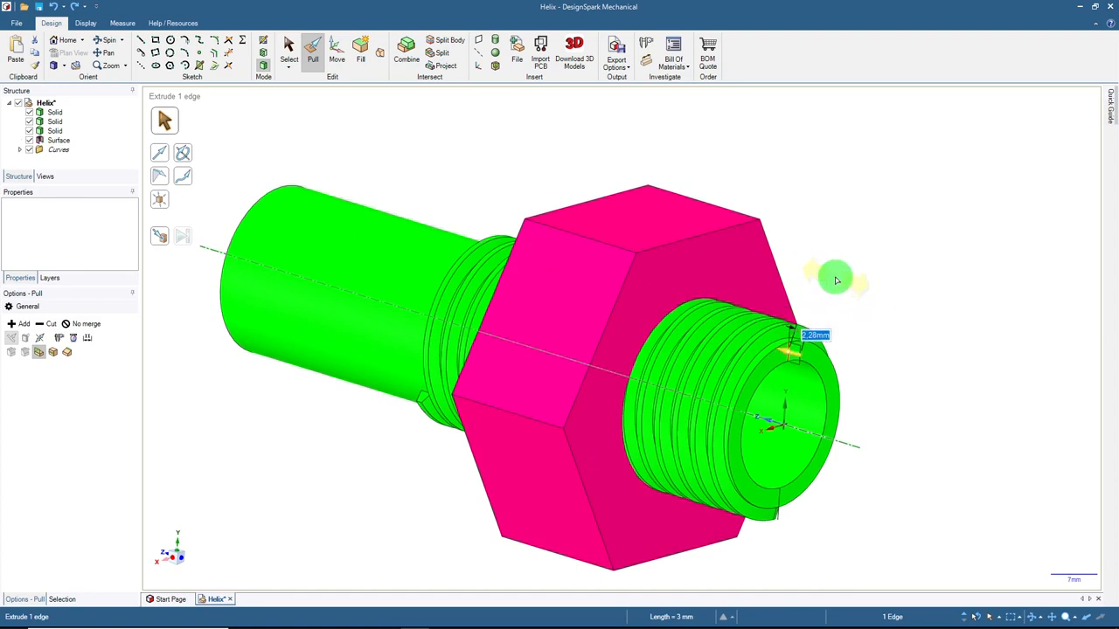
- Pull the sketched edge out along the axis into a strip about 18.32 mm long
drag(836, 280, 916, 313)
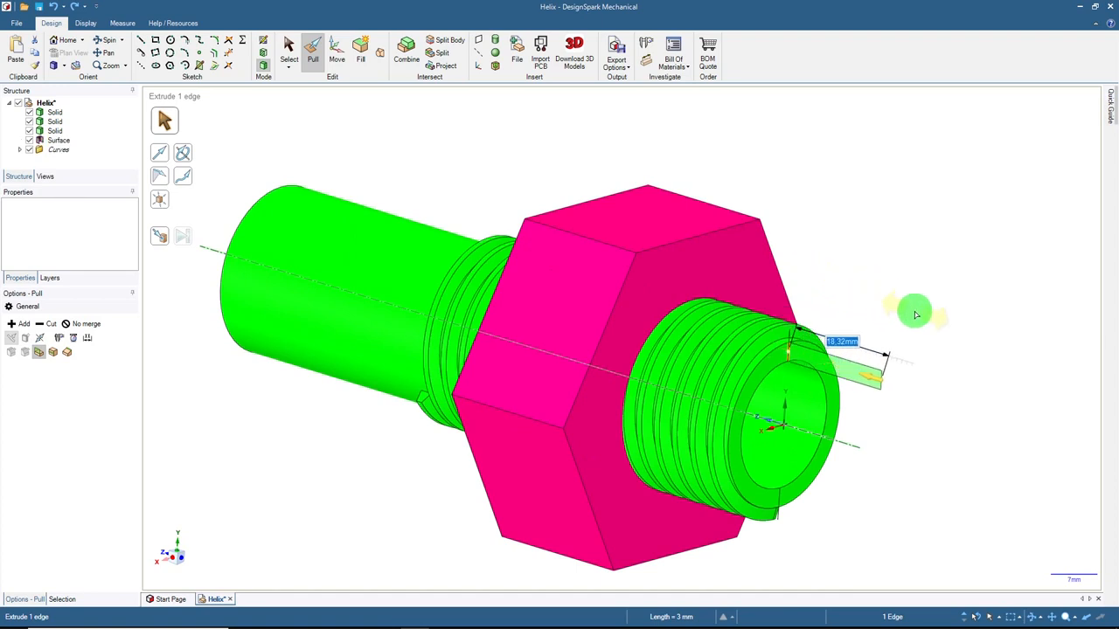
drag(874, 376, 909, 389)
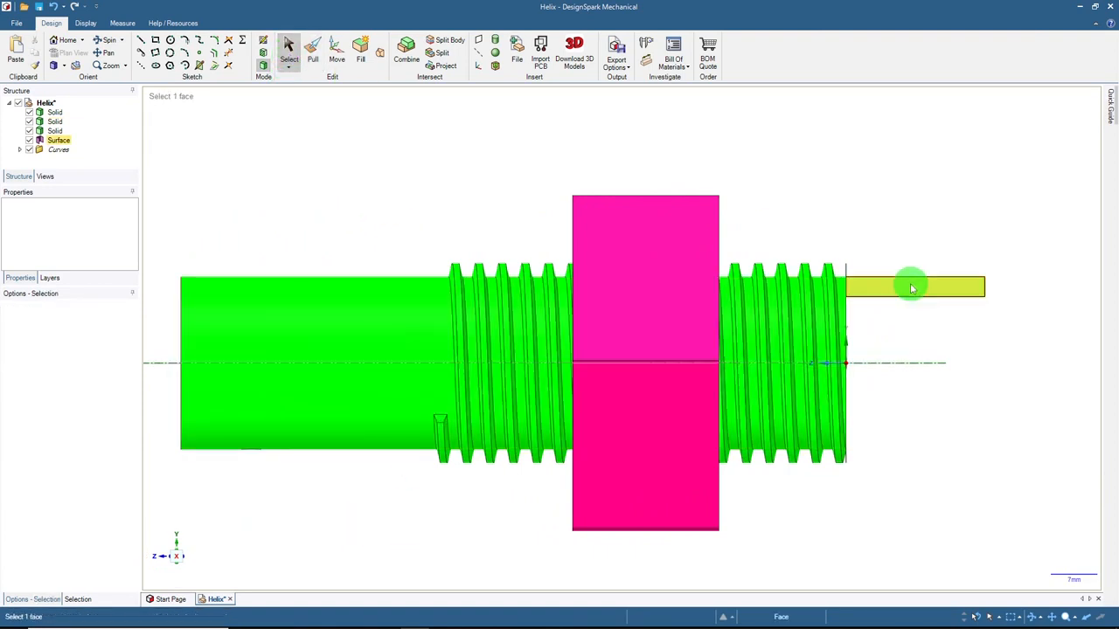
- Use the strip surface as the plane for Section Mode, cutting the screw and nut
click(912, 288)
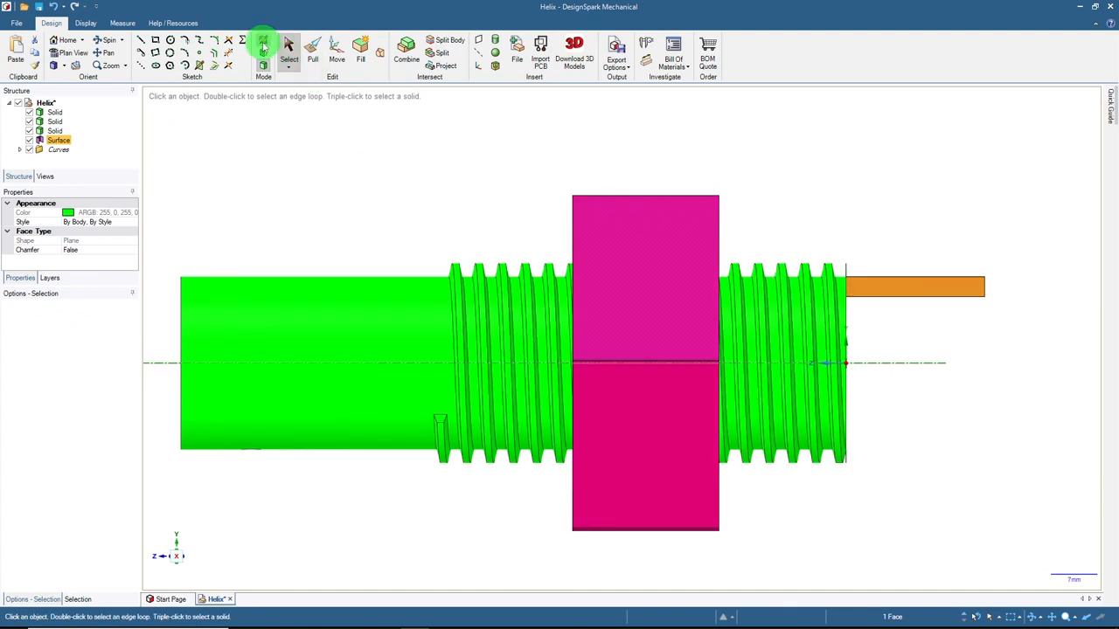
mouse_move(262, 46)
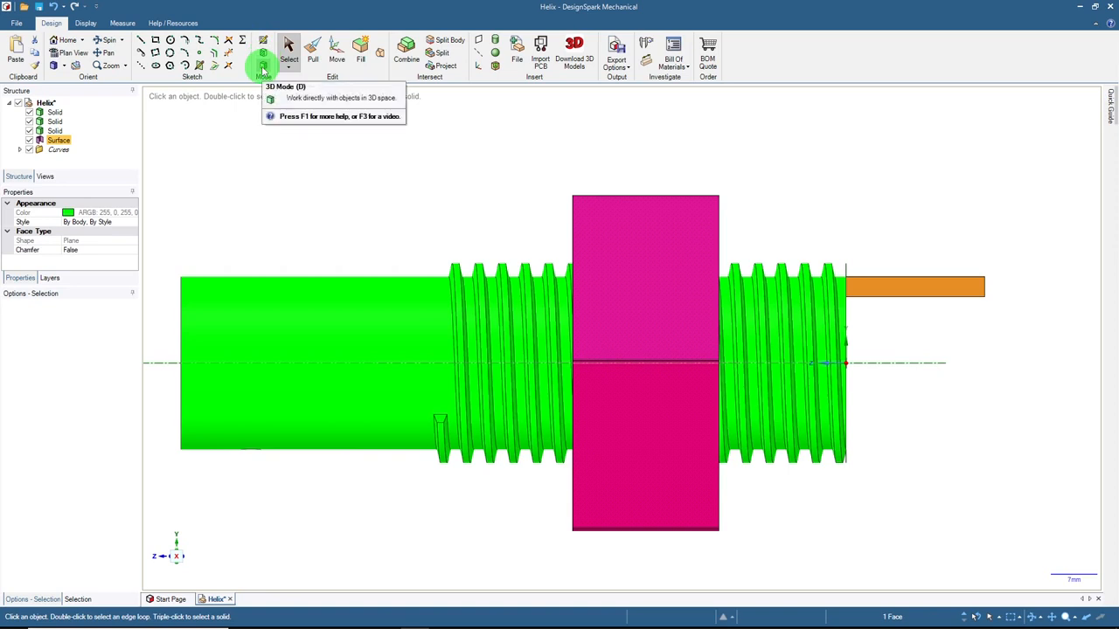
click(263, 48)
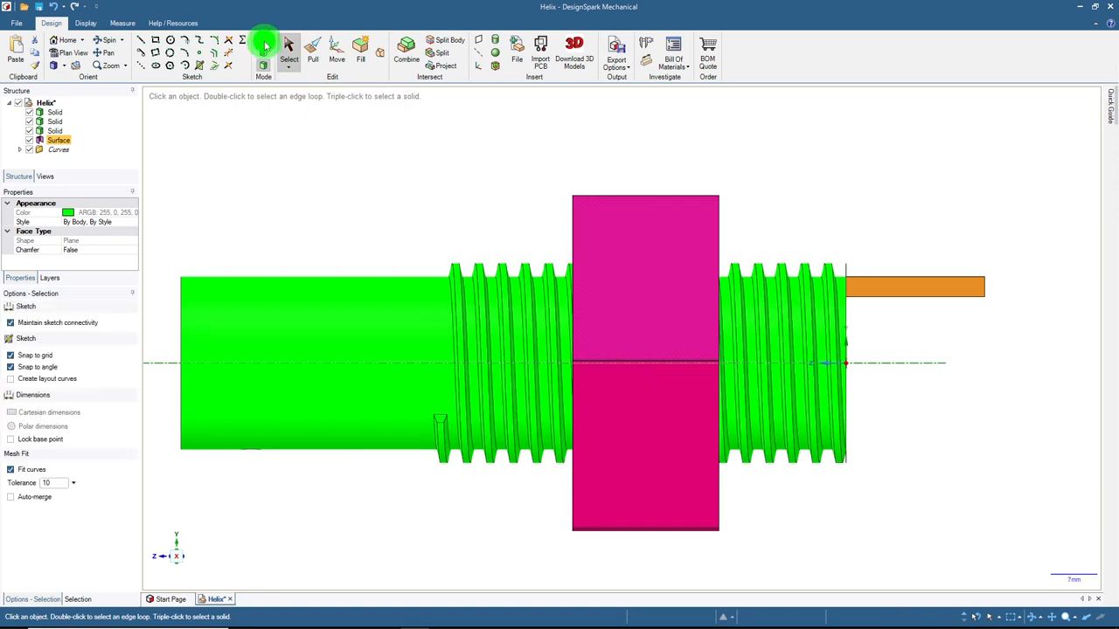
click(264, 41)
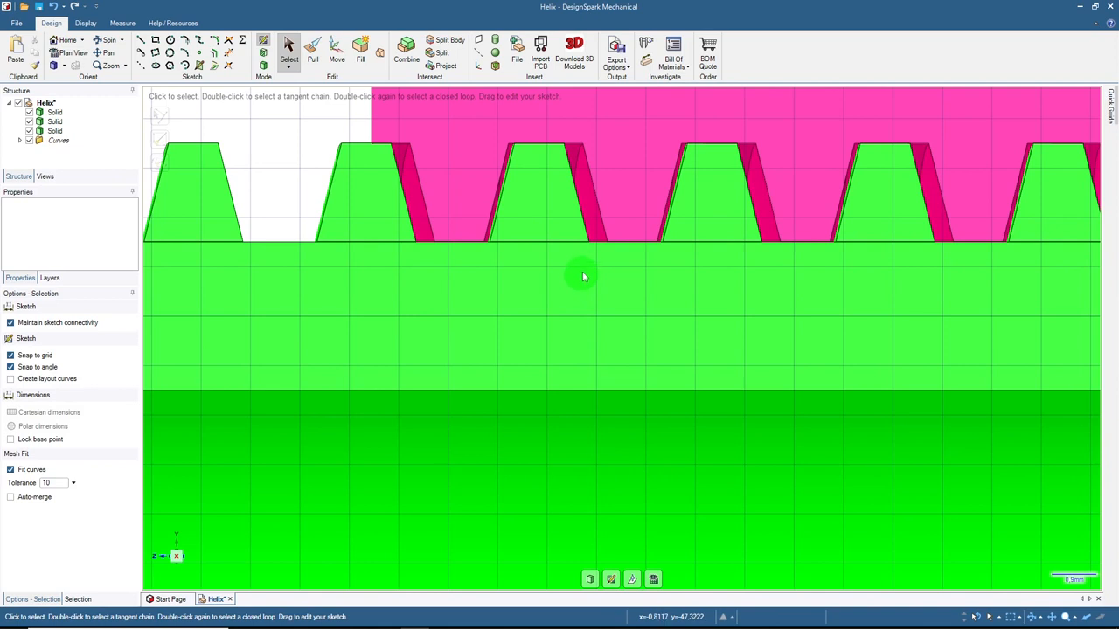
mouse_move(575, 188)
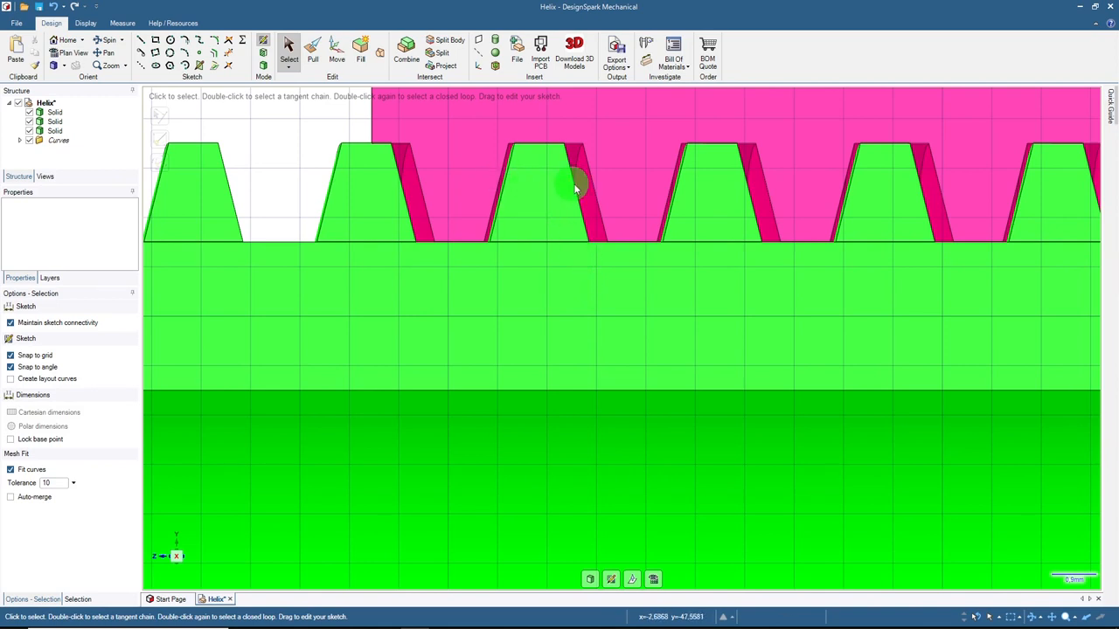
mouse_move(562, 209)
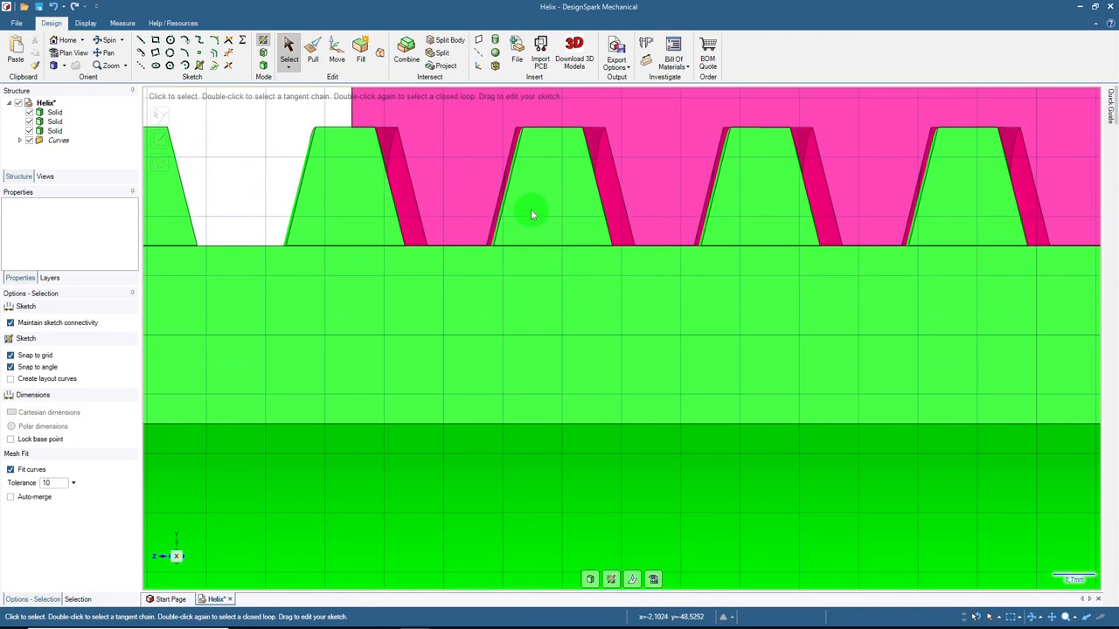
mouse_move(569, 186)
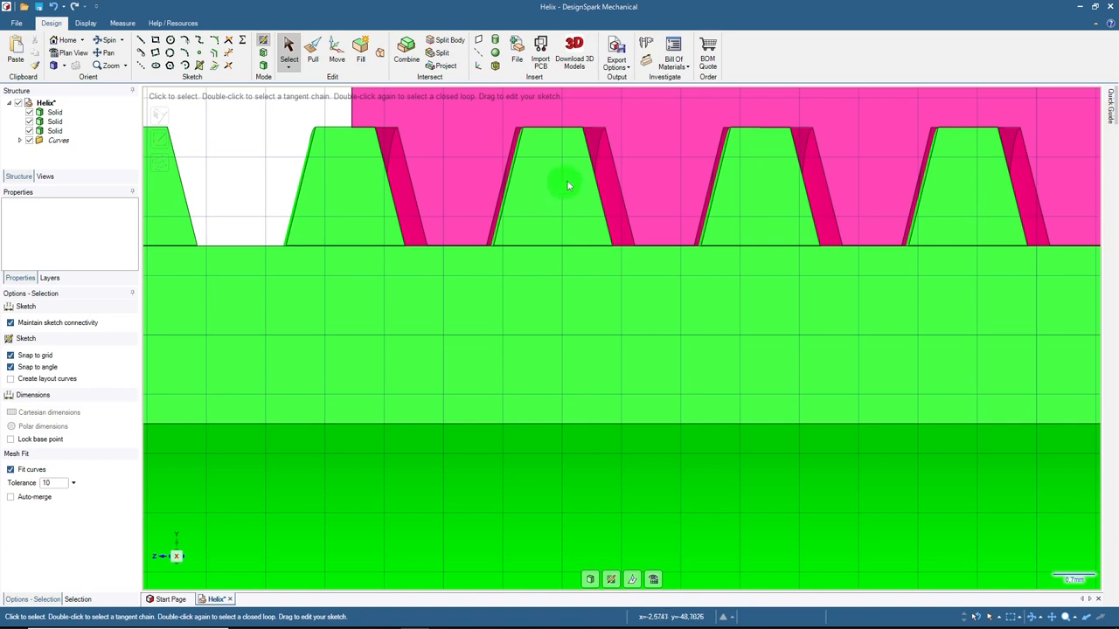
mouse_move(559, 198)
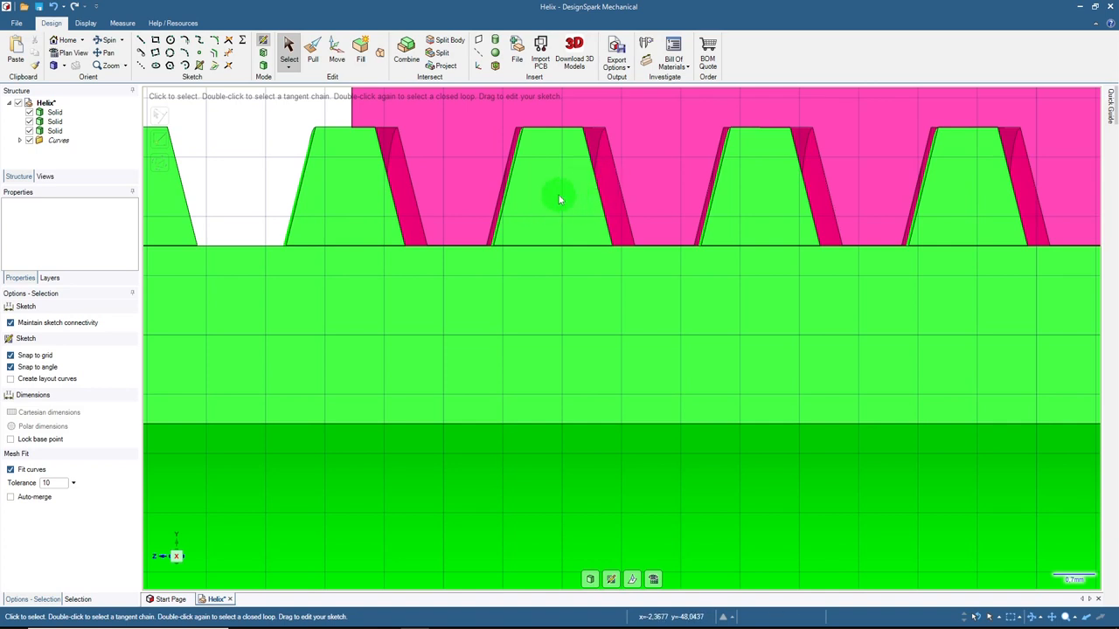
mouse_move(759, 186)
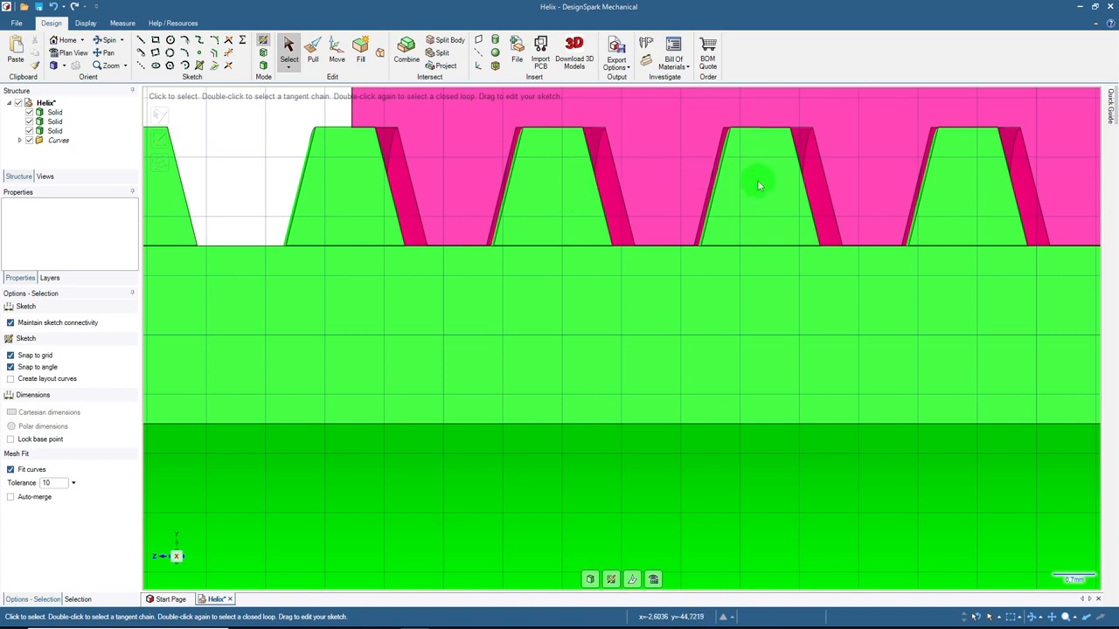
scroll(down, 3)
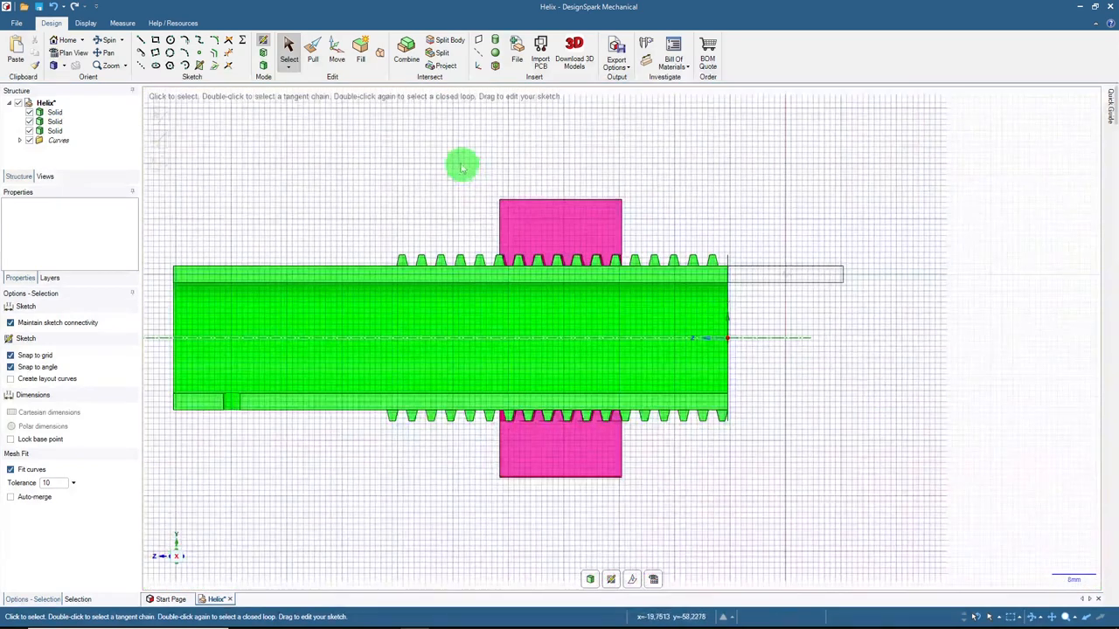
- Zoom in on the meshing nut and screw thread flanks in the section
click(337, 52)
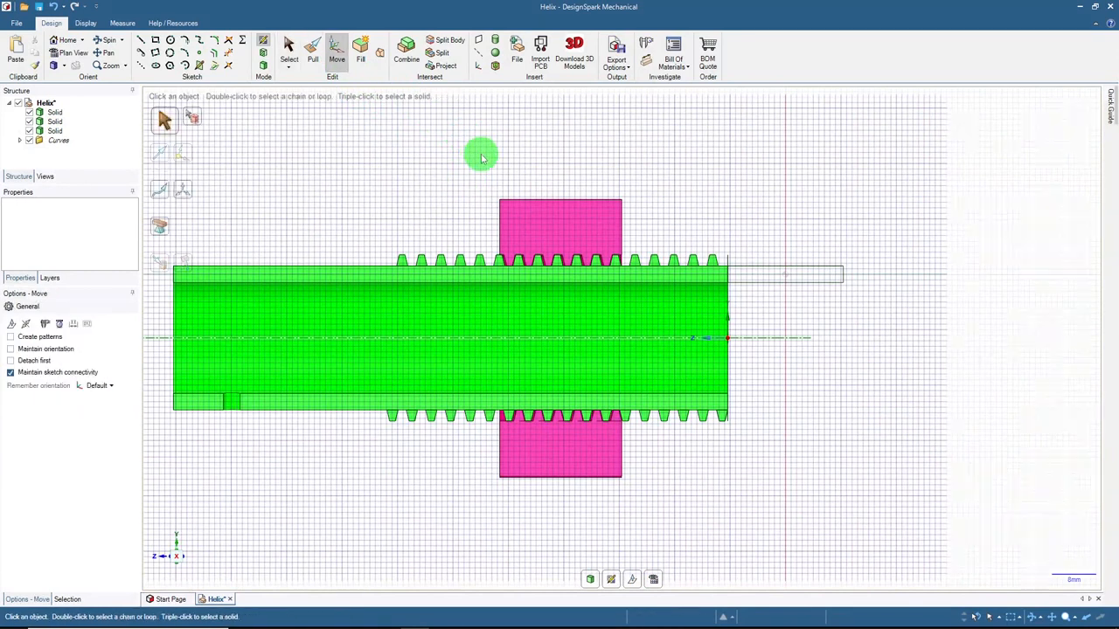
drag(481, 160, 631, 495)
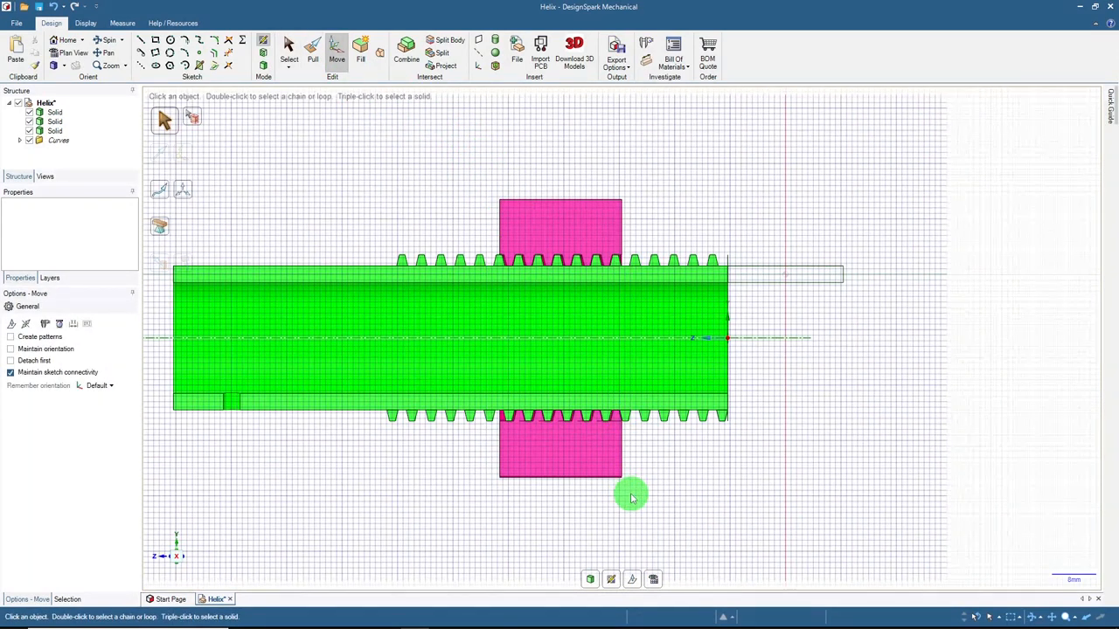
mouse_move(361, 168)
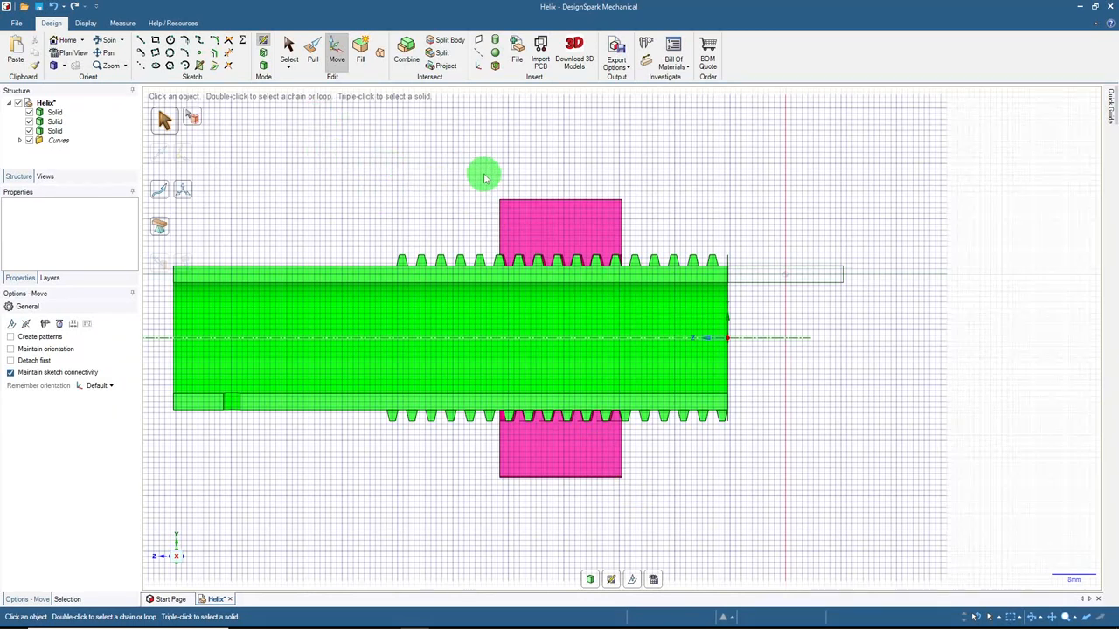
click(288, 48)
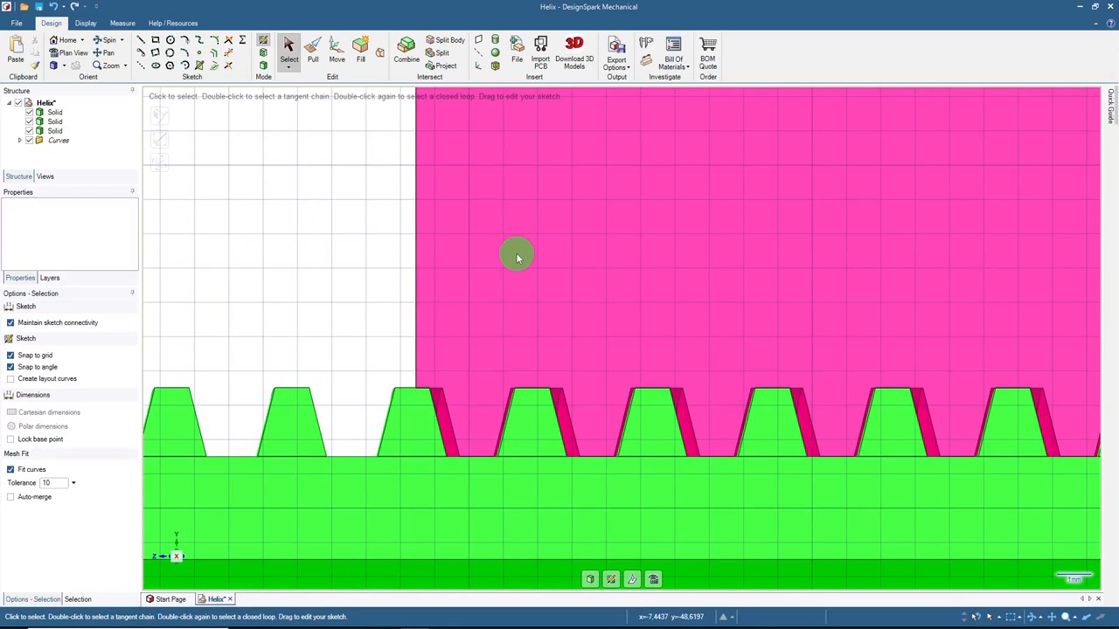
mouse_move(542, 349)
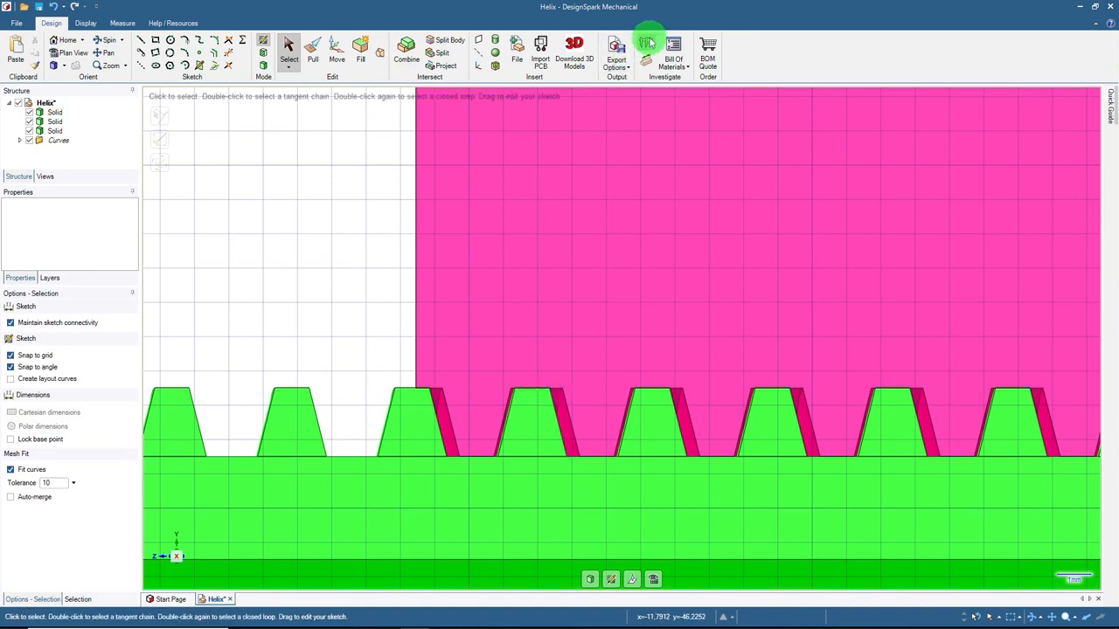
click(646, 43)
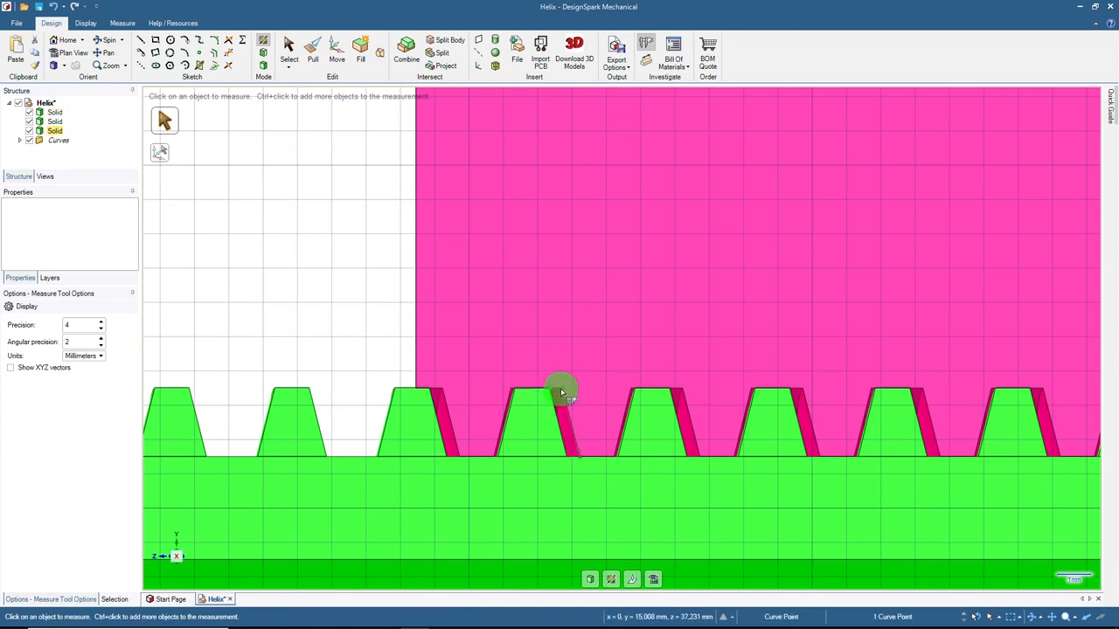
- Measure the thread-flank gap as 0.3822 mm, then return to the whole assembly
click(562, 389)
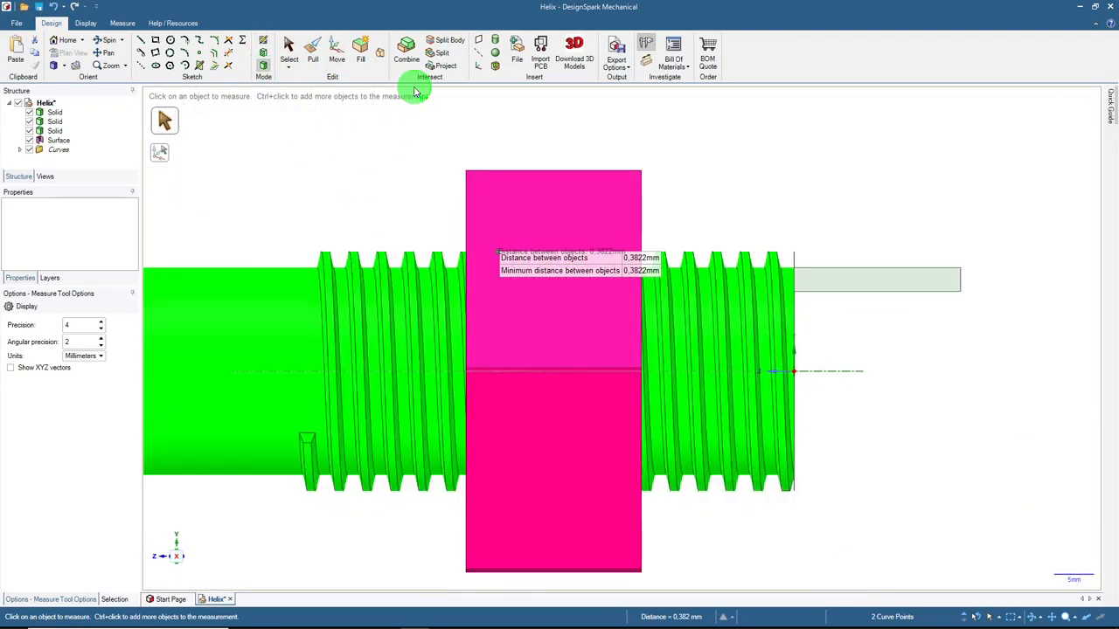
click(336, 50)
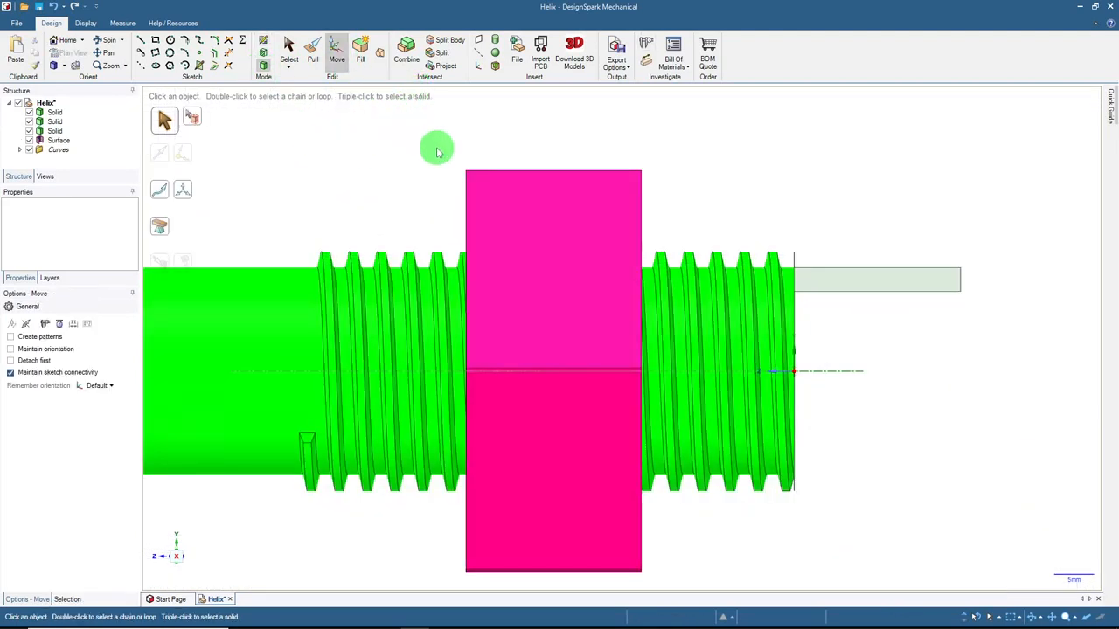
- Box-select the nut and nudge it slightly along the screw's axis
drag(437, 146, 638, 586)
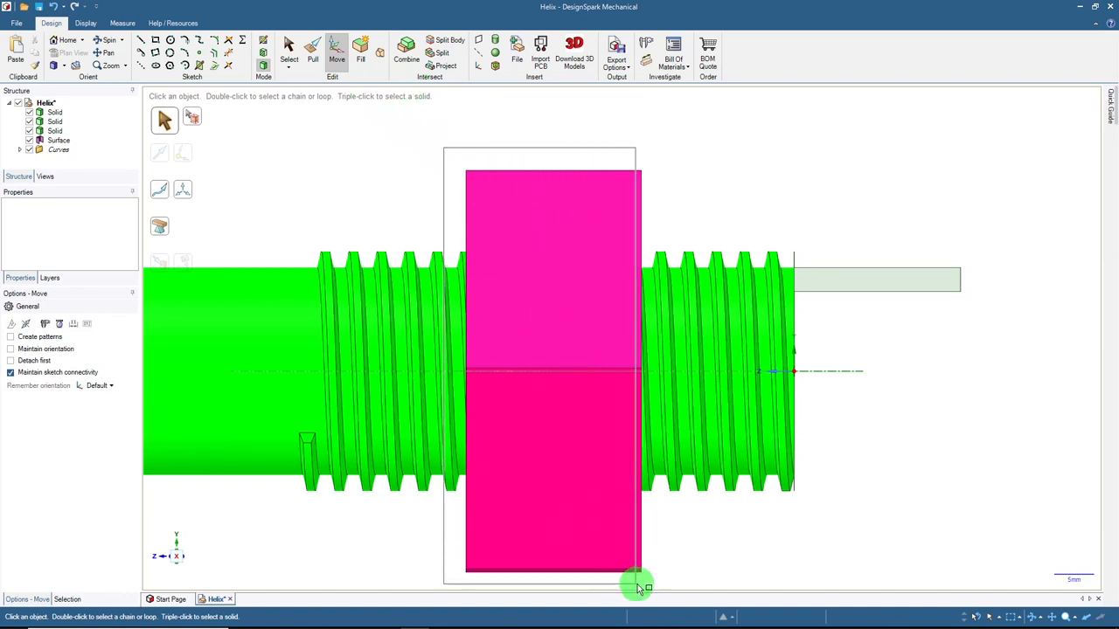
click(551, 350)
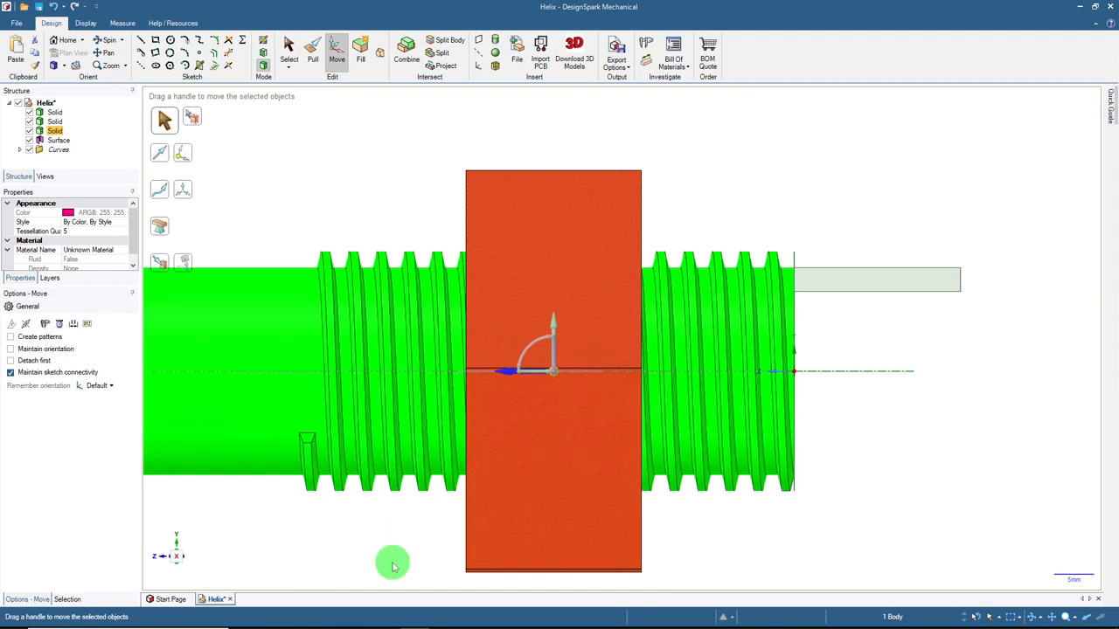
mouse_move(390, 551)
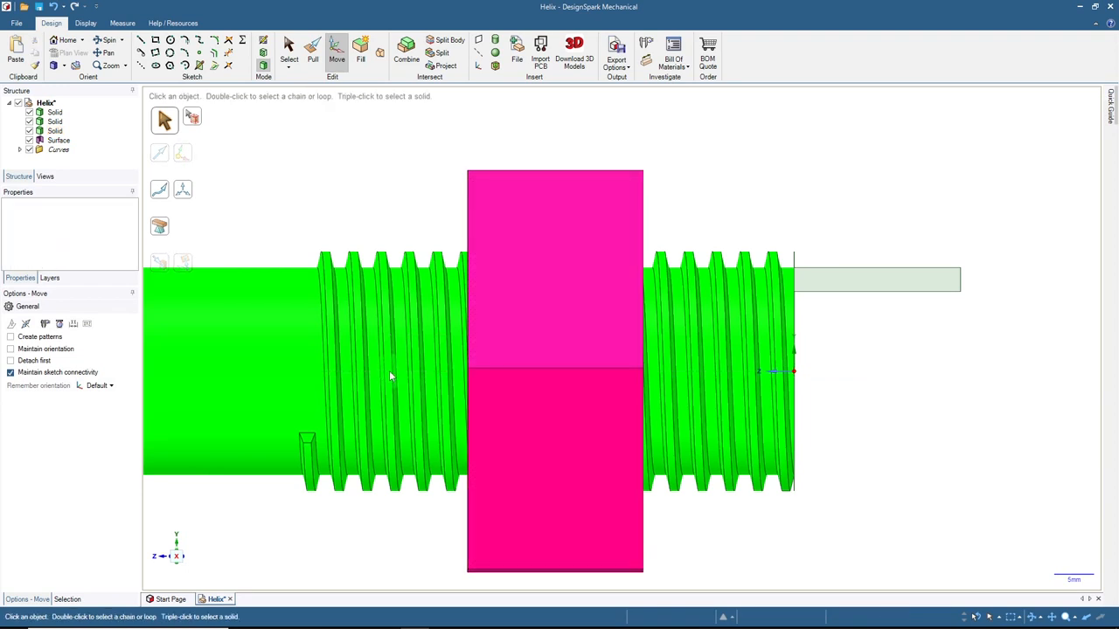
click(289, 51)
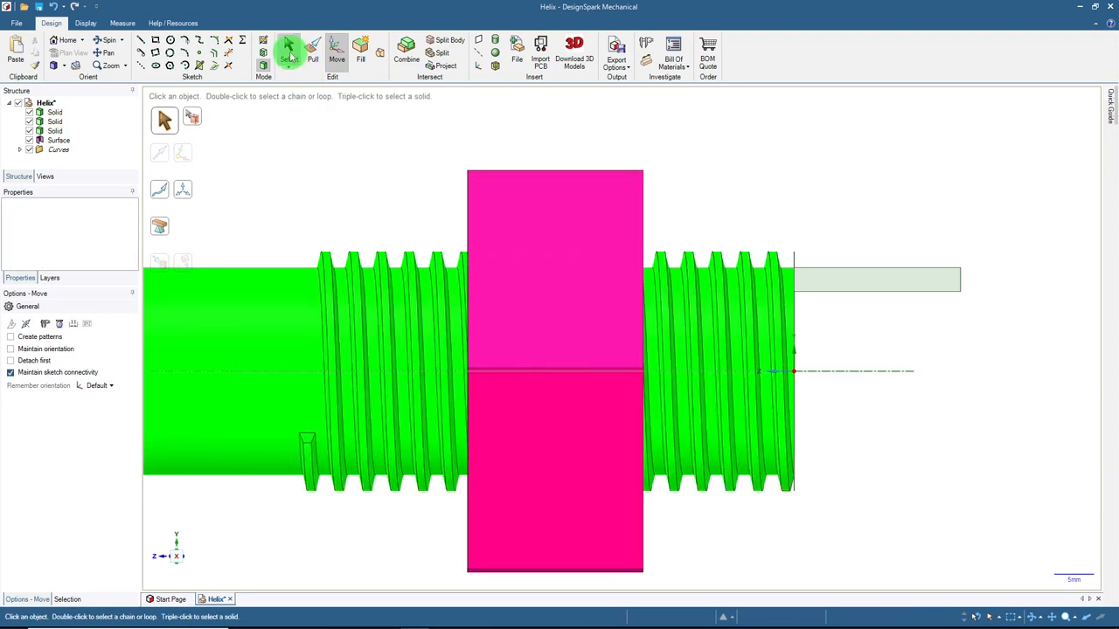
click(288, 51)
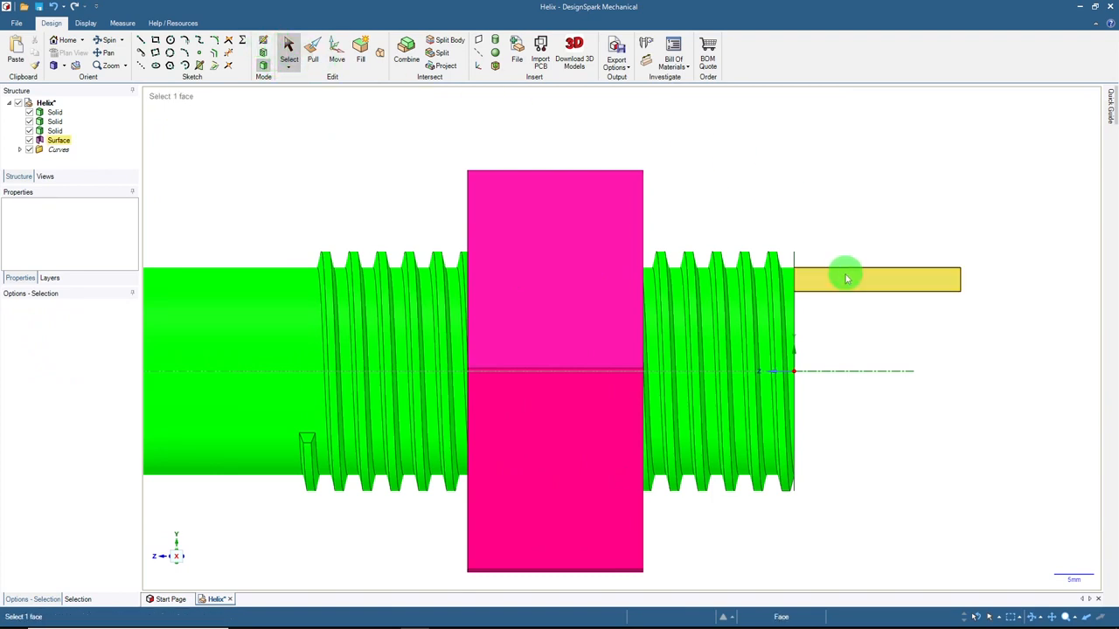
click(876, 280)
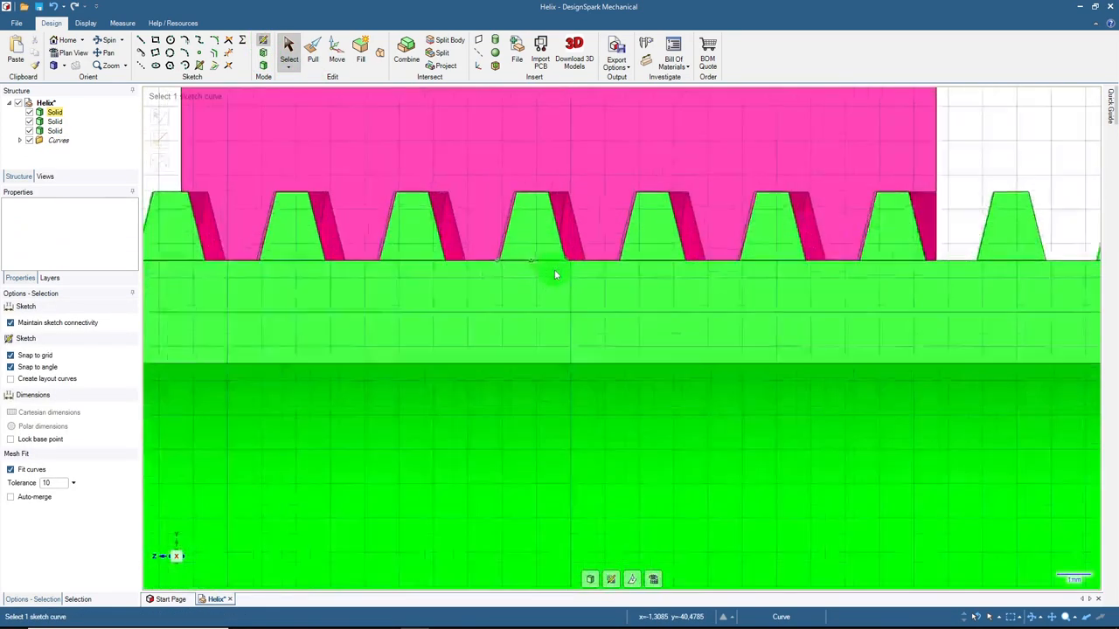
scroll(down, 3)
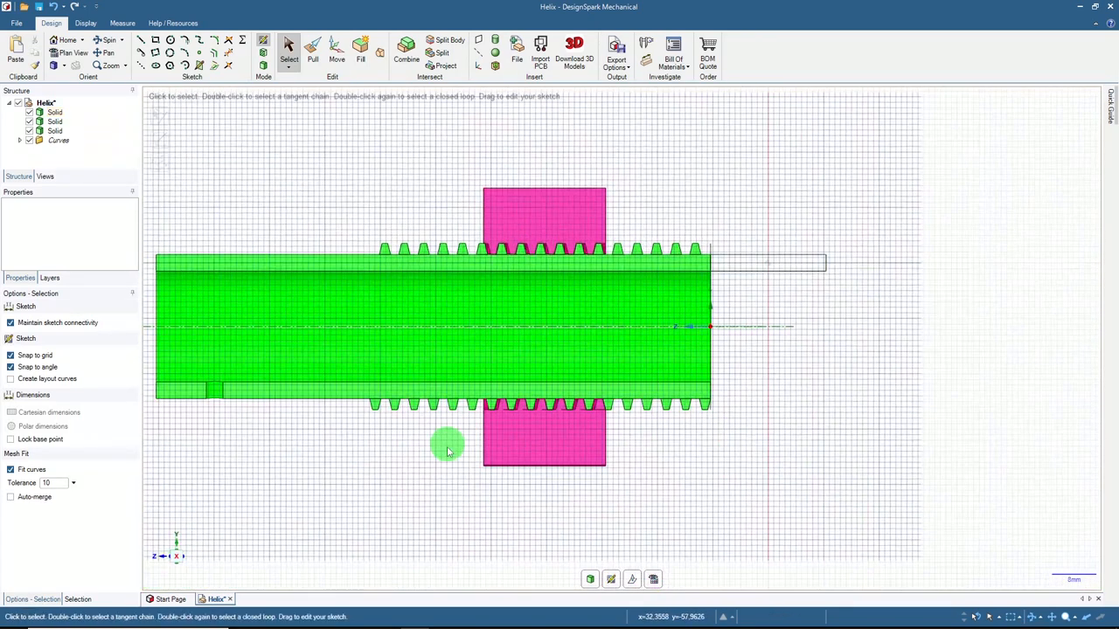
click(453, 454)
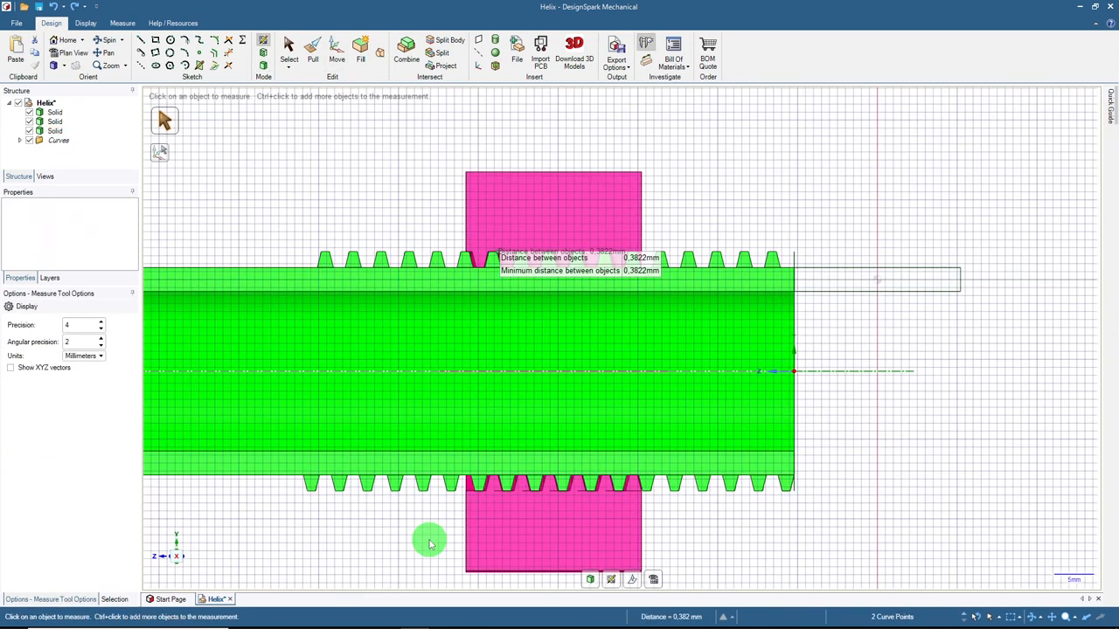
click(289, 53)
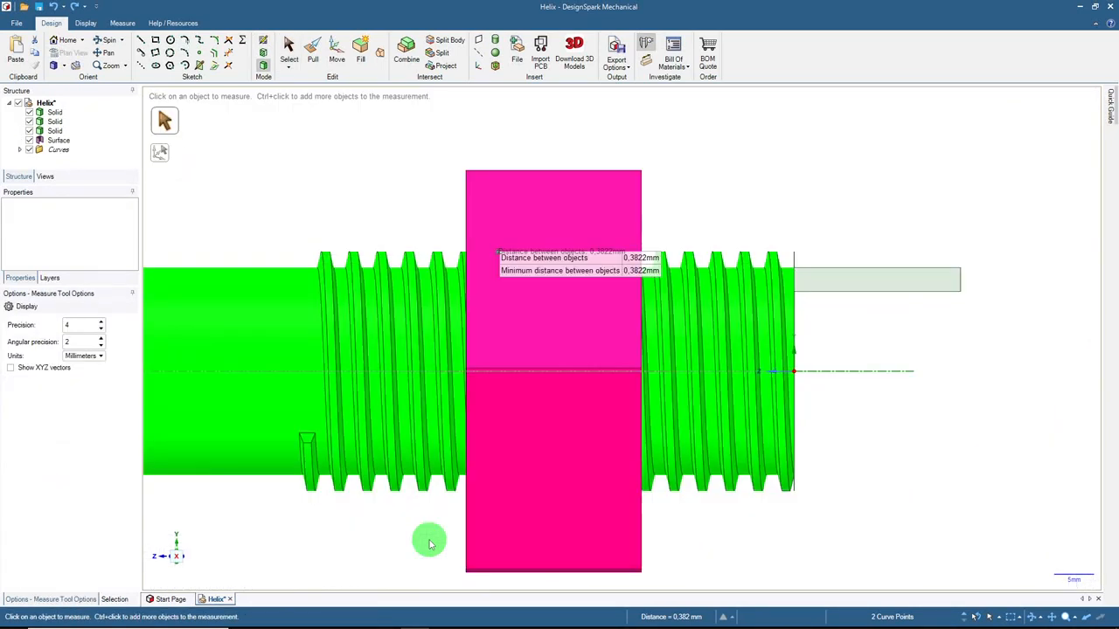
click(289, 48)
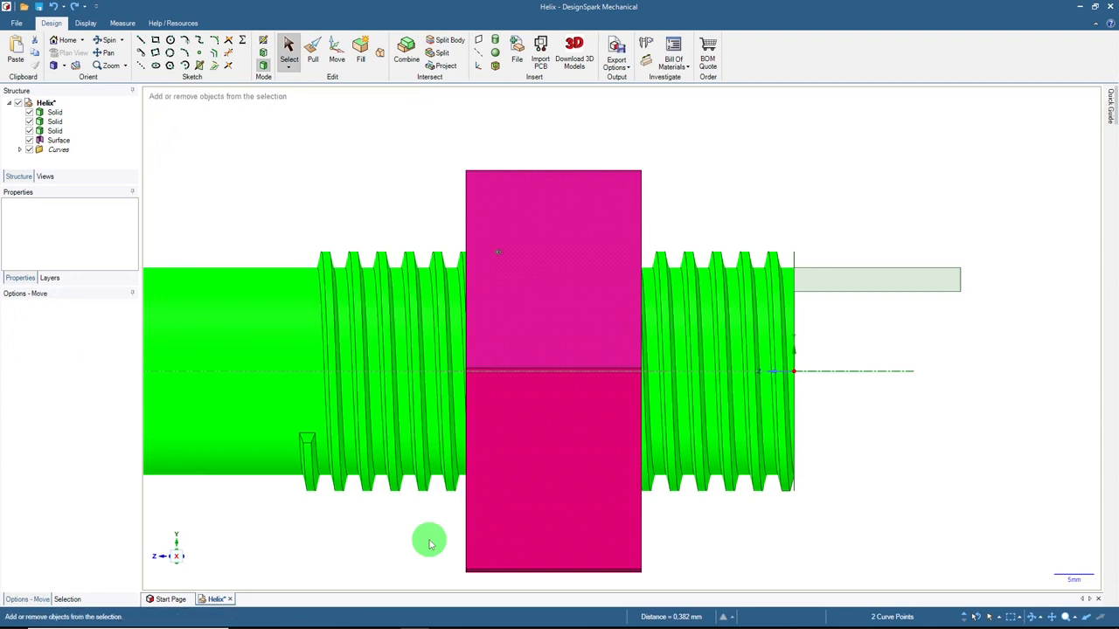
- Drag the nut's axial Move arrow to slide it along the screw's axis
click(336, 50)
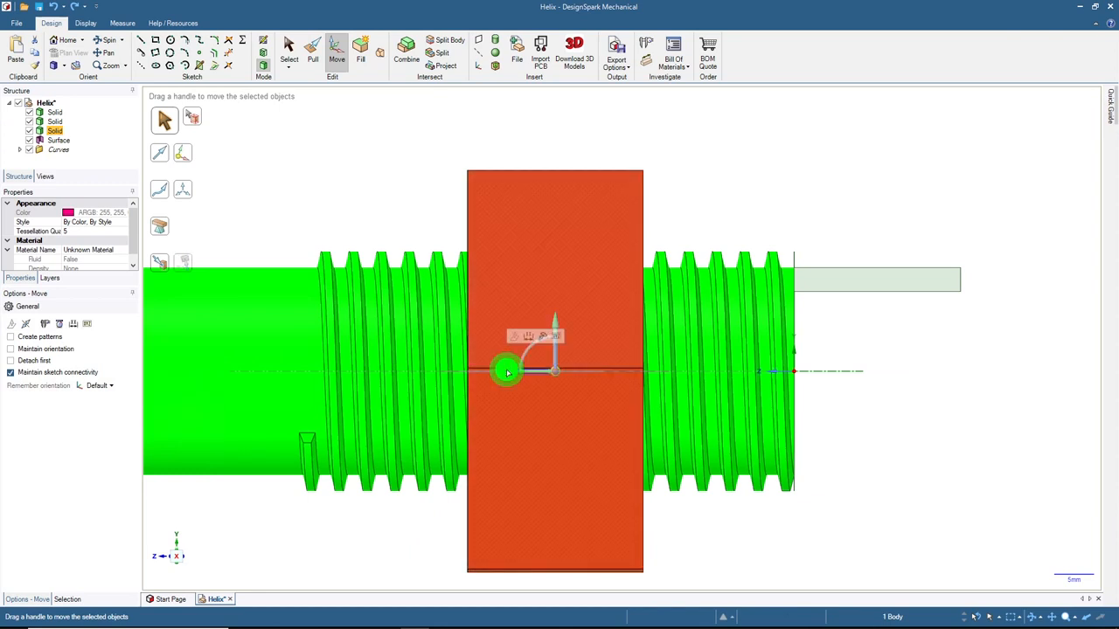
drag(507, 372, 468, 479)
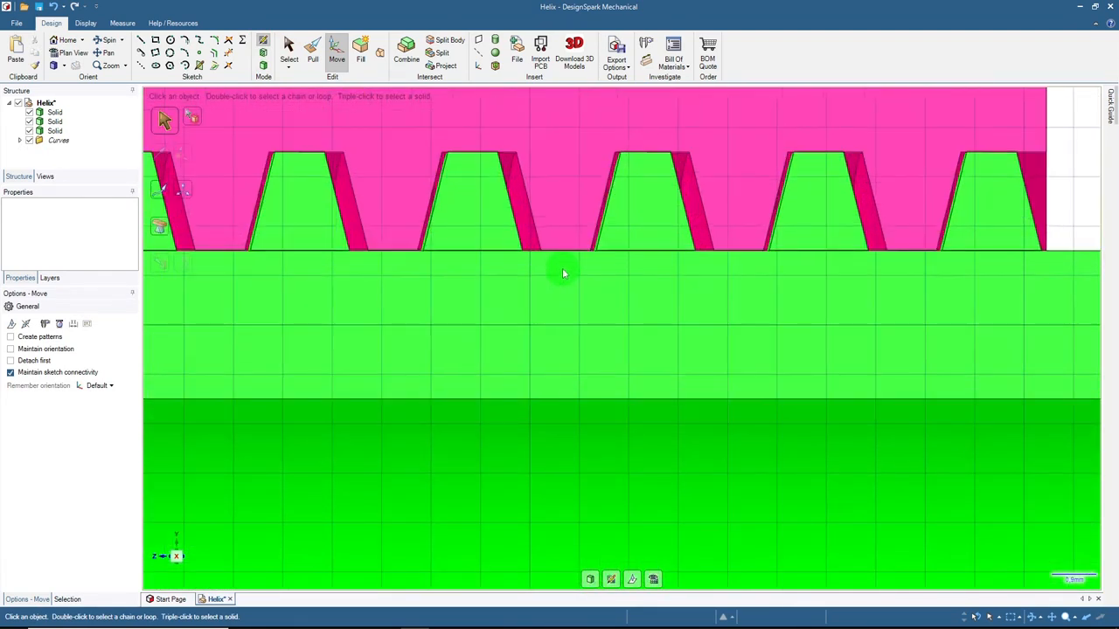
scroll(down, 3)
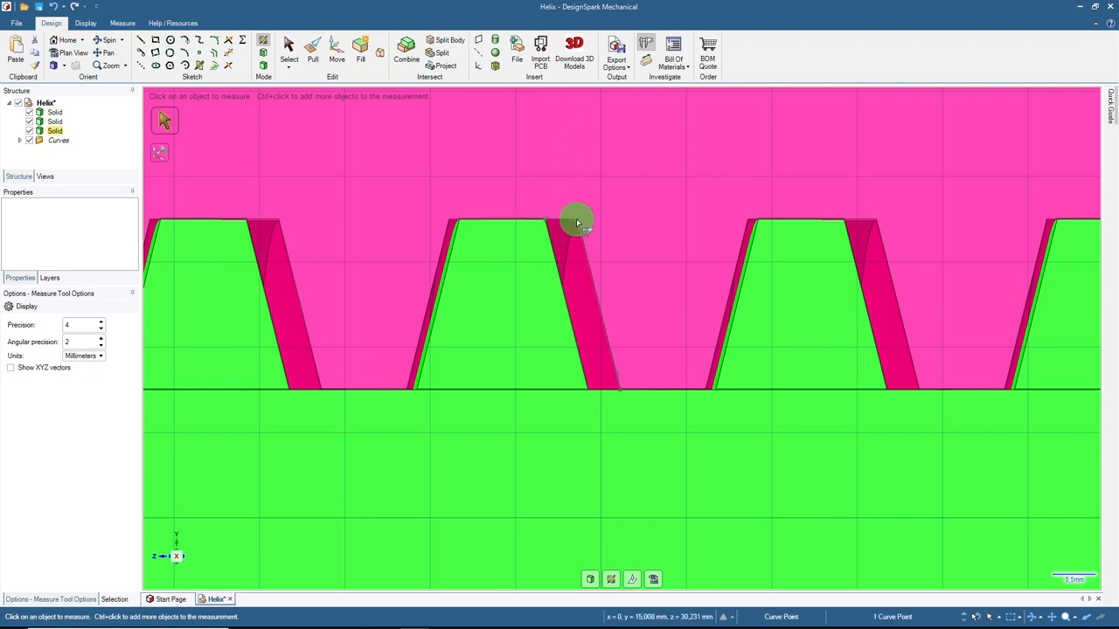
- Measure the thread-flank gap again, getting 0.3822 mm, then activate Move
click(577, 220)
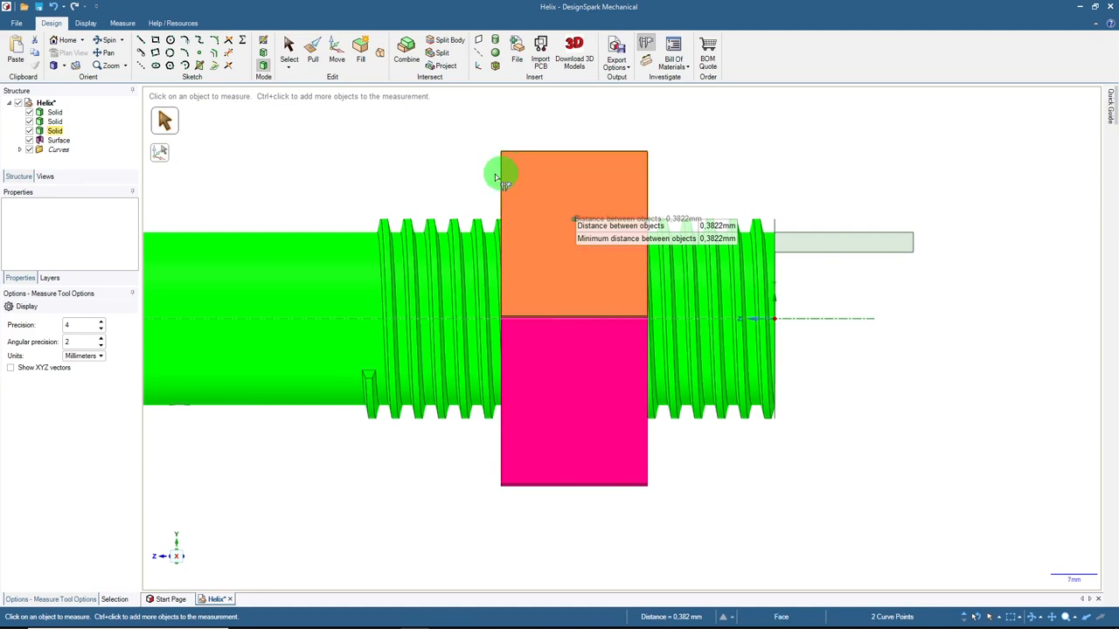
click(337, 51)
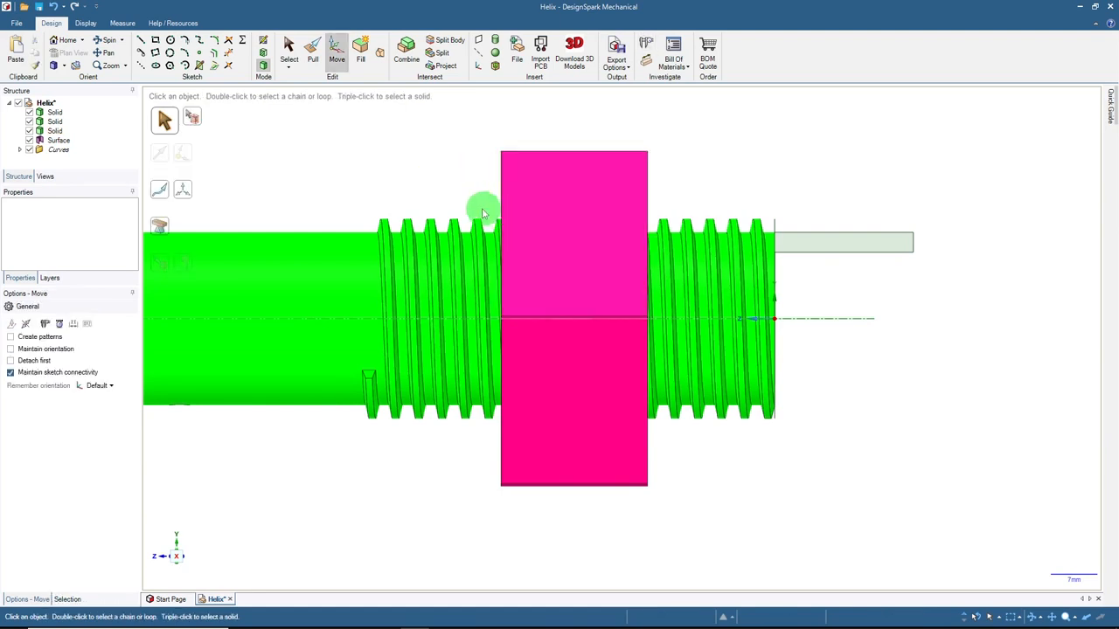
mouse_move(326, 101)
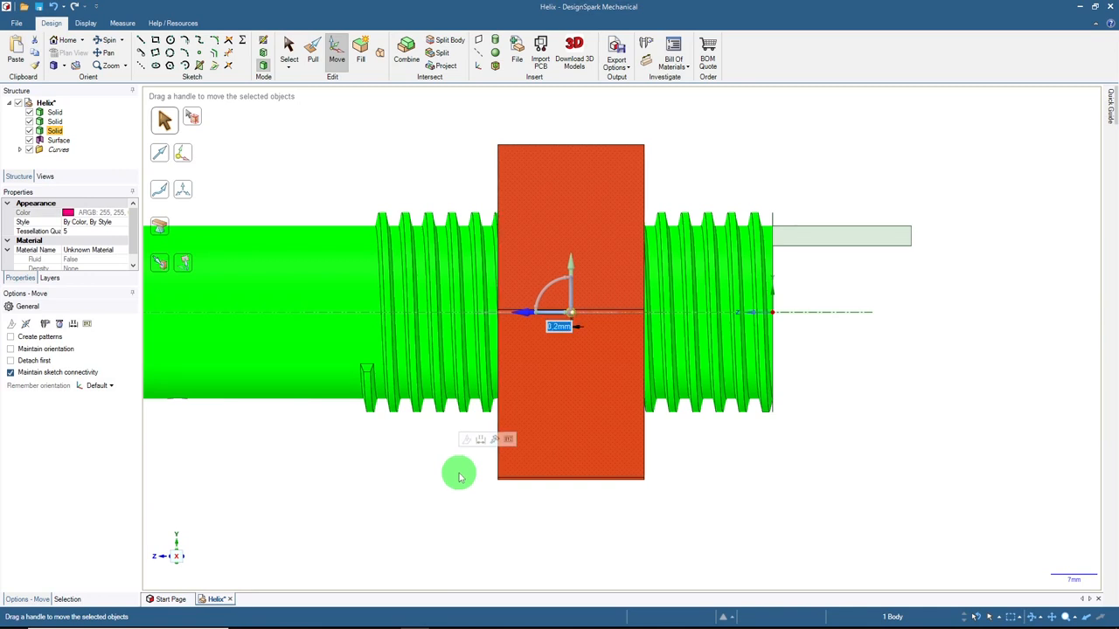
mouse_move(263, 42)
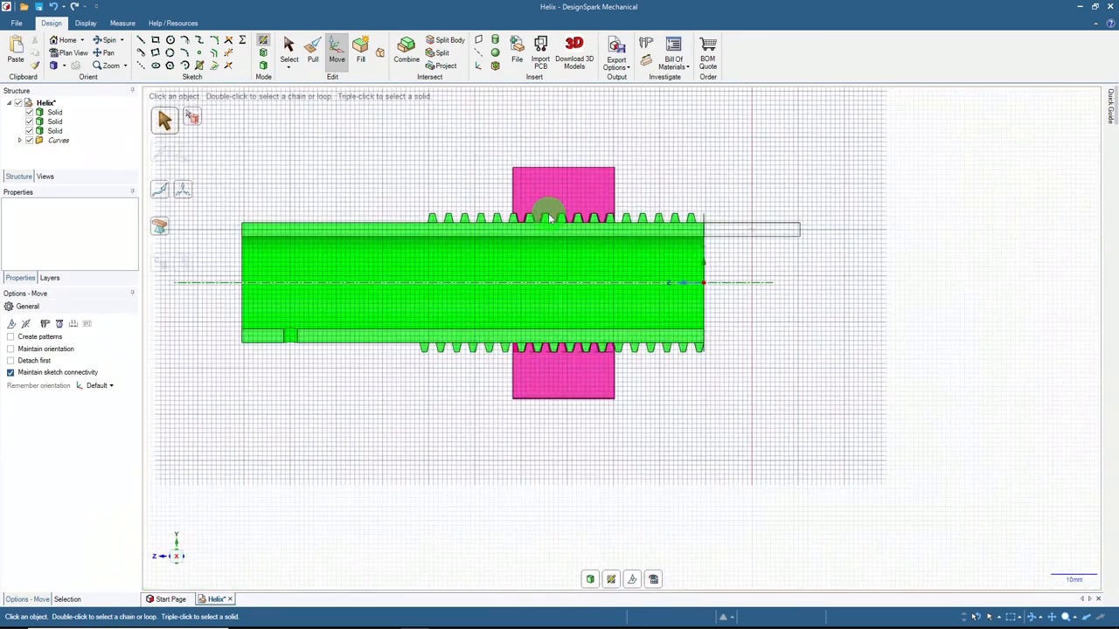
mouse_move(428, 179)
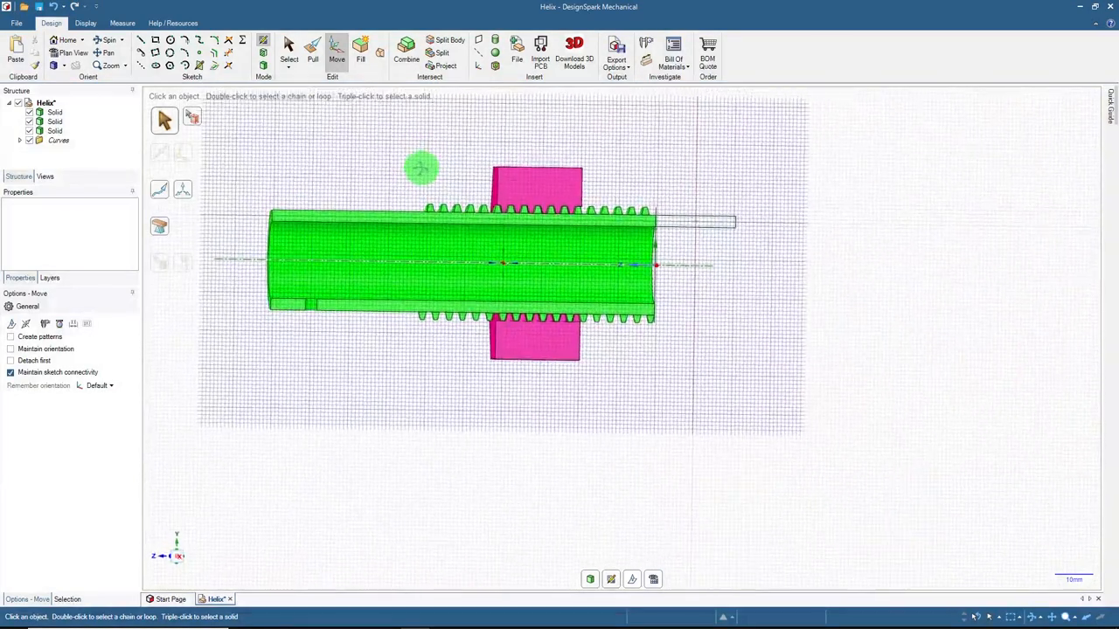
mouse_move(441, 180)
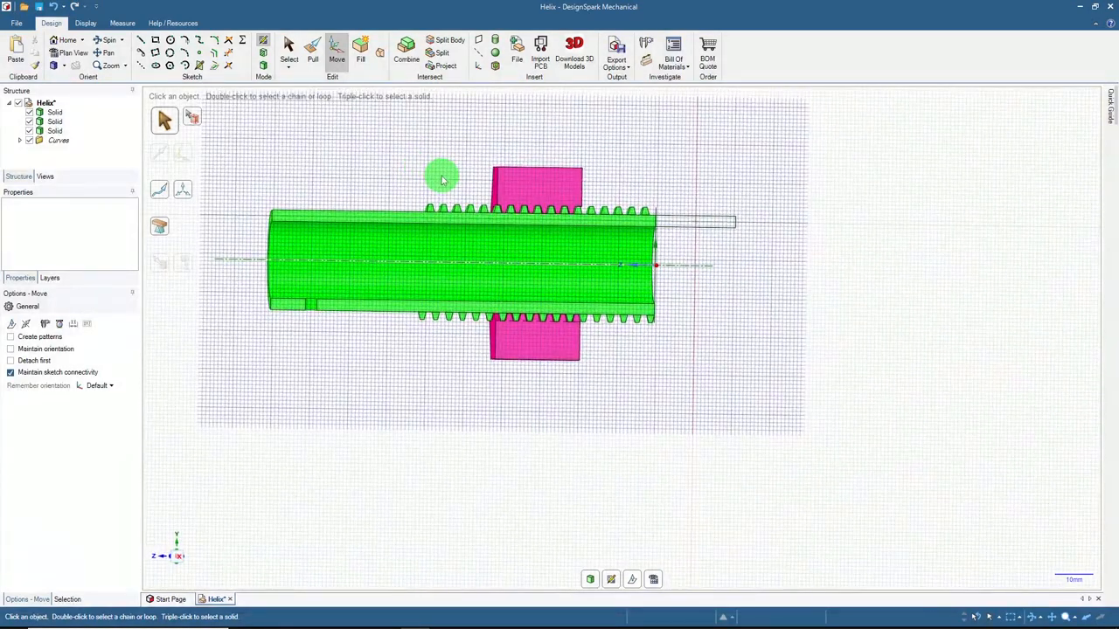